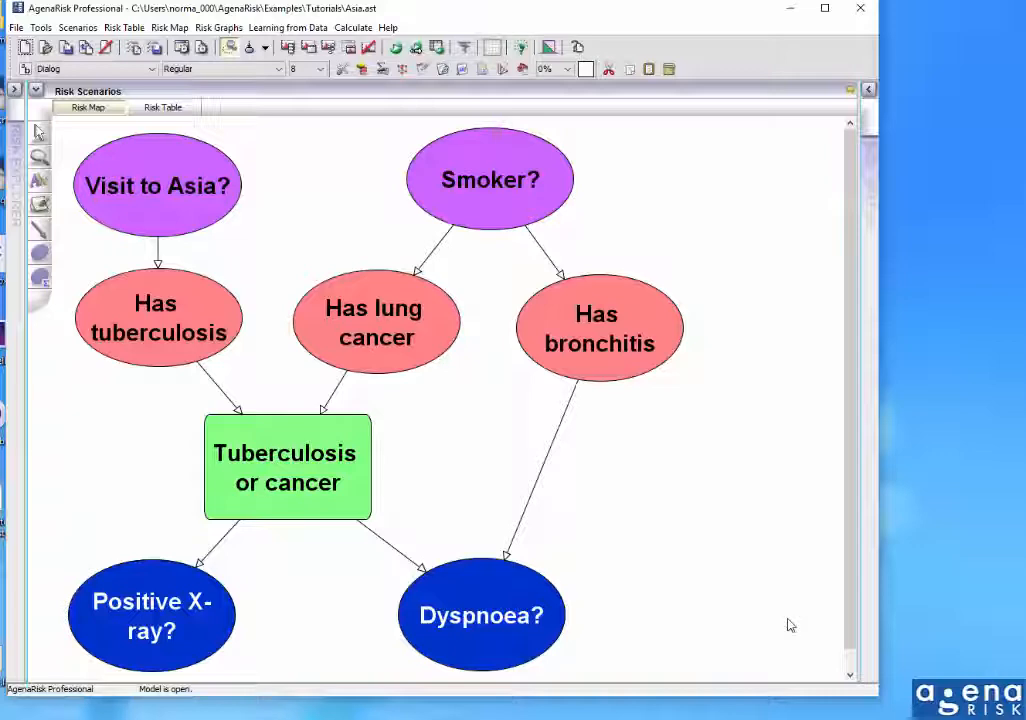
mouse_move(618, 257)
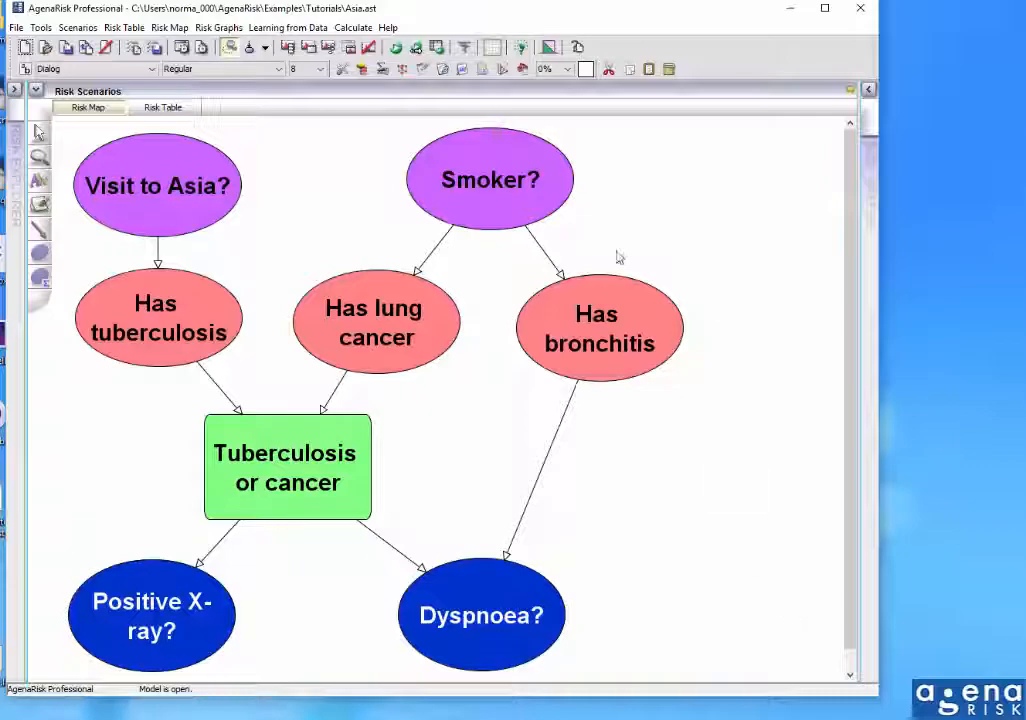
Review the Has lung cancer, Tuberculosis or cancer and Visit to Asia? probability tables, then close them
left_click(490, 179)
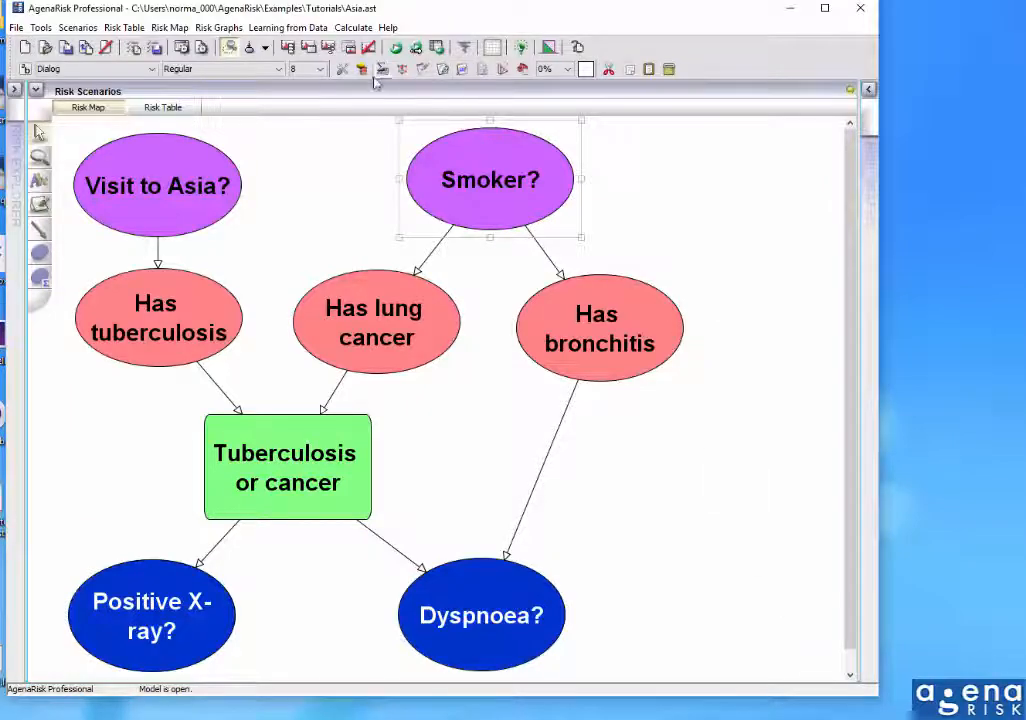
double_click(490, 179)
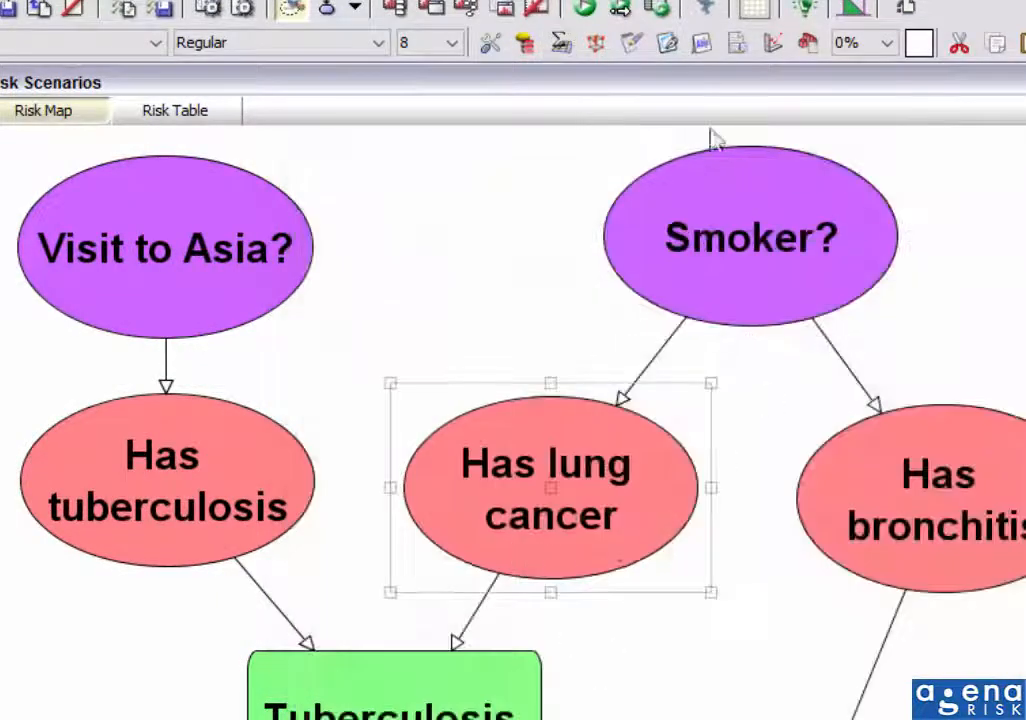
double_click(550, 487)
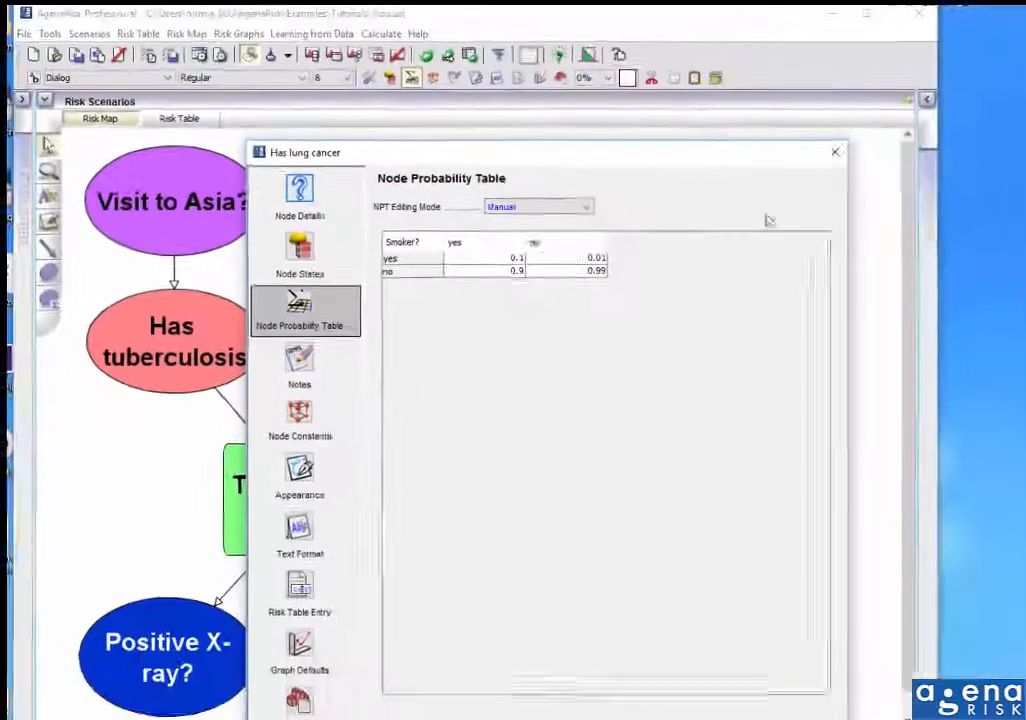
left_click(835, 151)
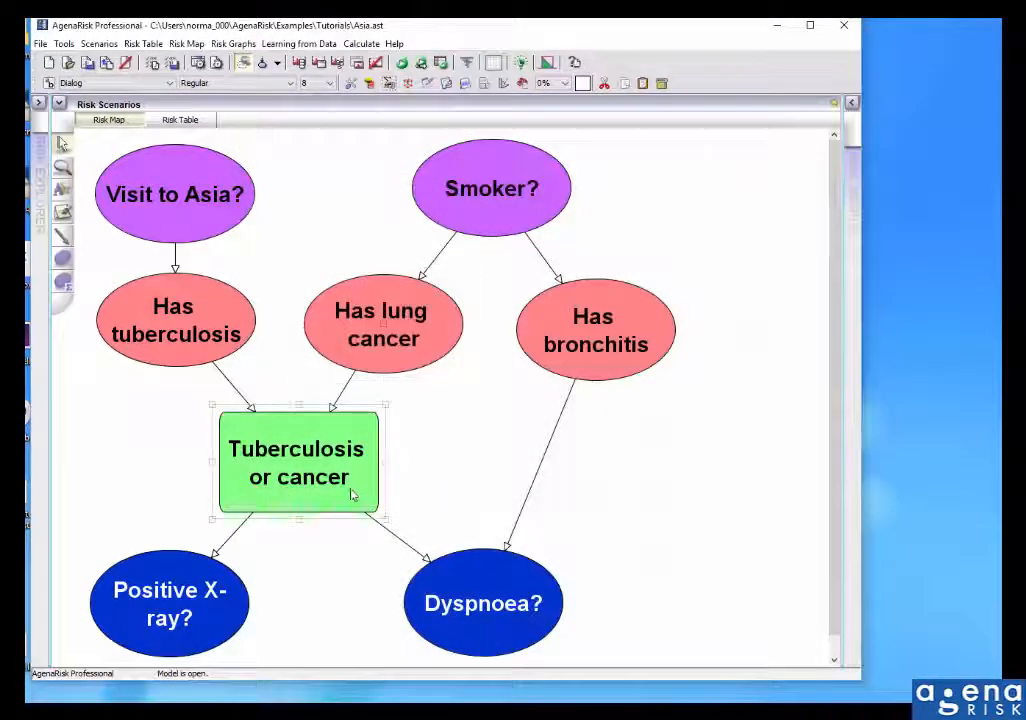
double_click(297, 461)
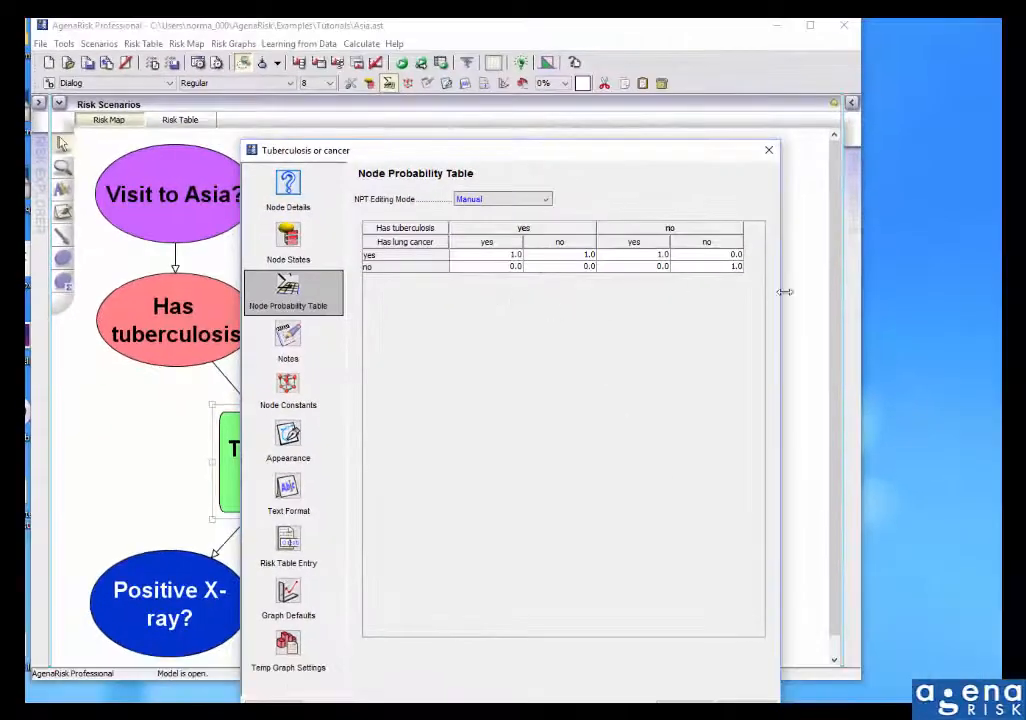
left_click(768, 150)
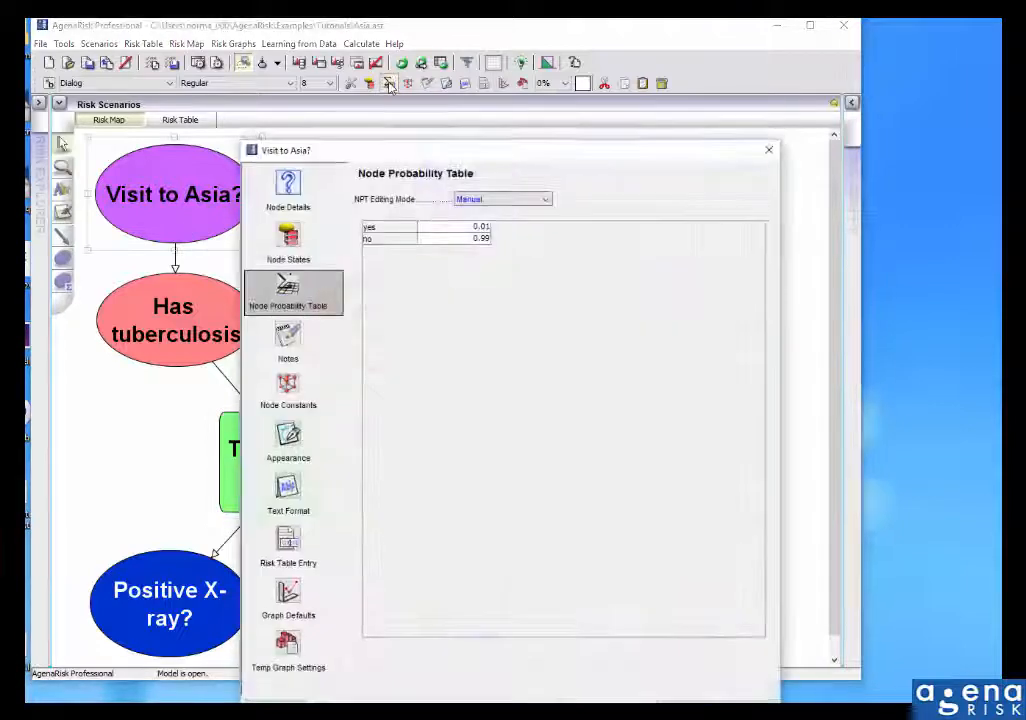
left_click(768, 149)
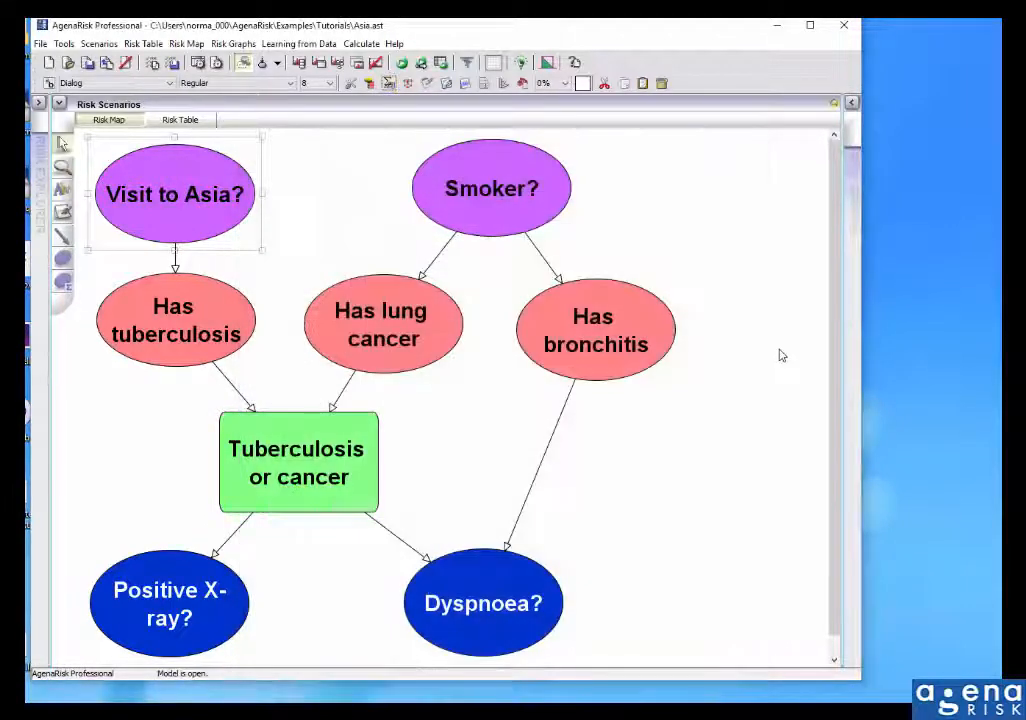
left_click(754, 499)
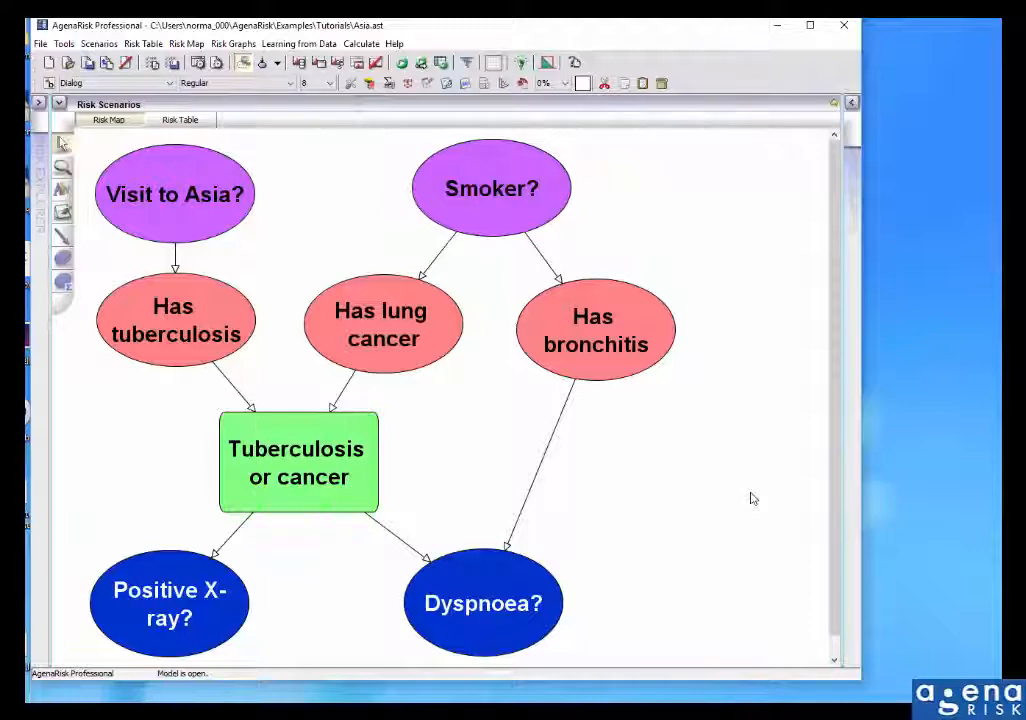
mouse_move(653, 616)
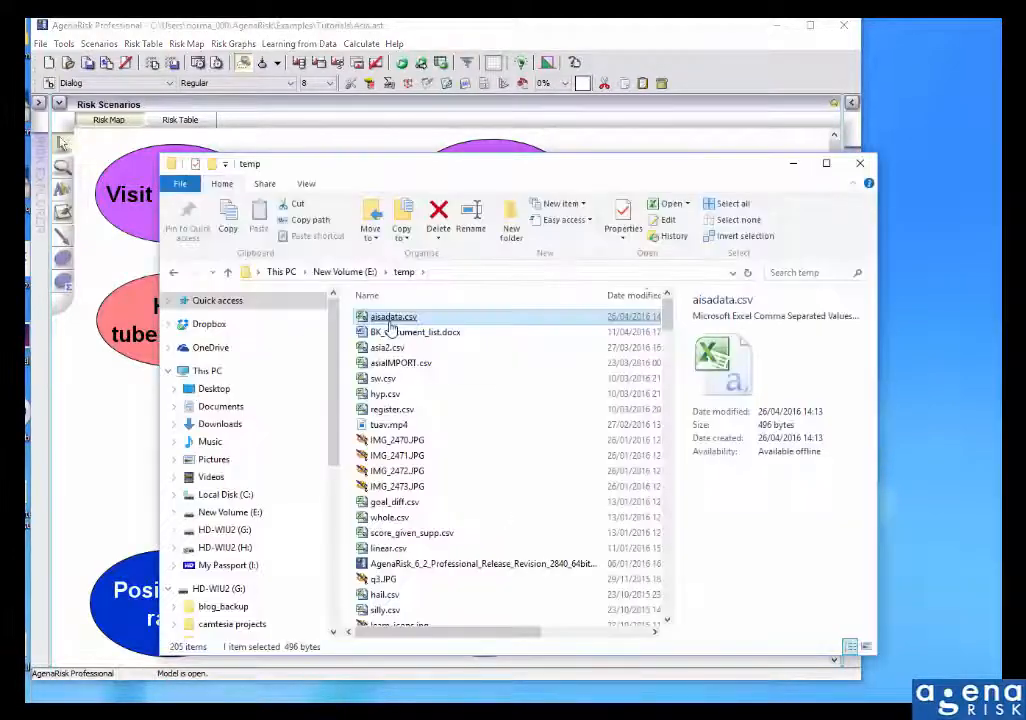
double_click(393, 316)
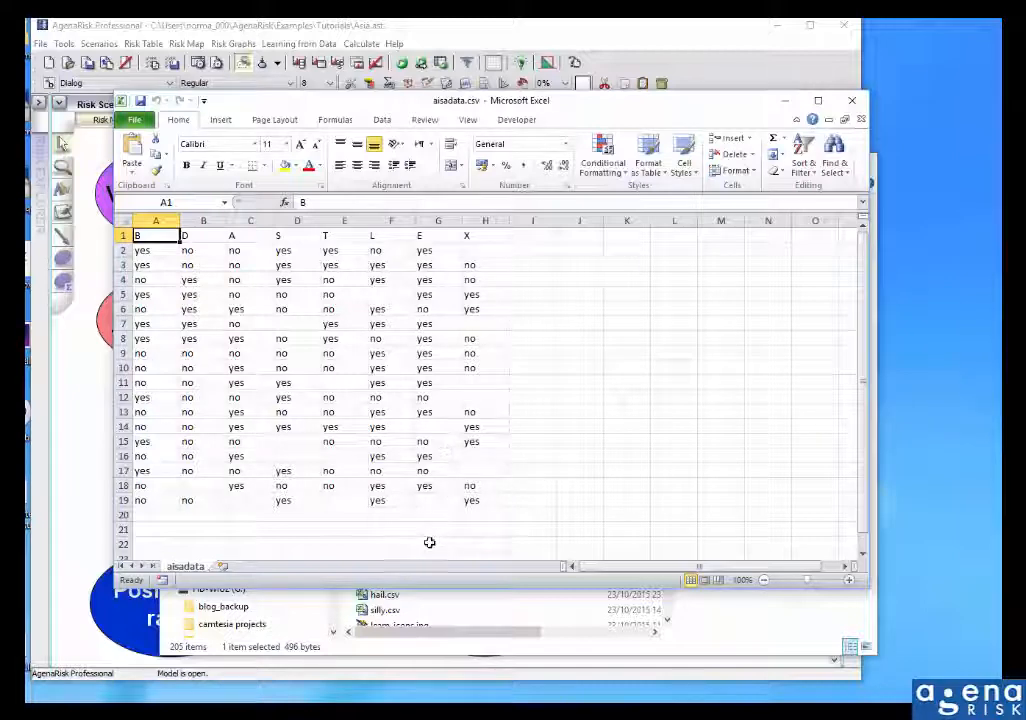
mouse_move(285, 443)
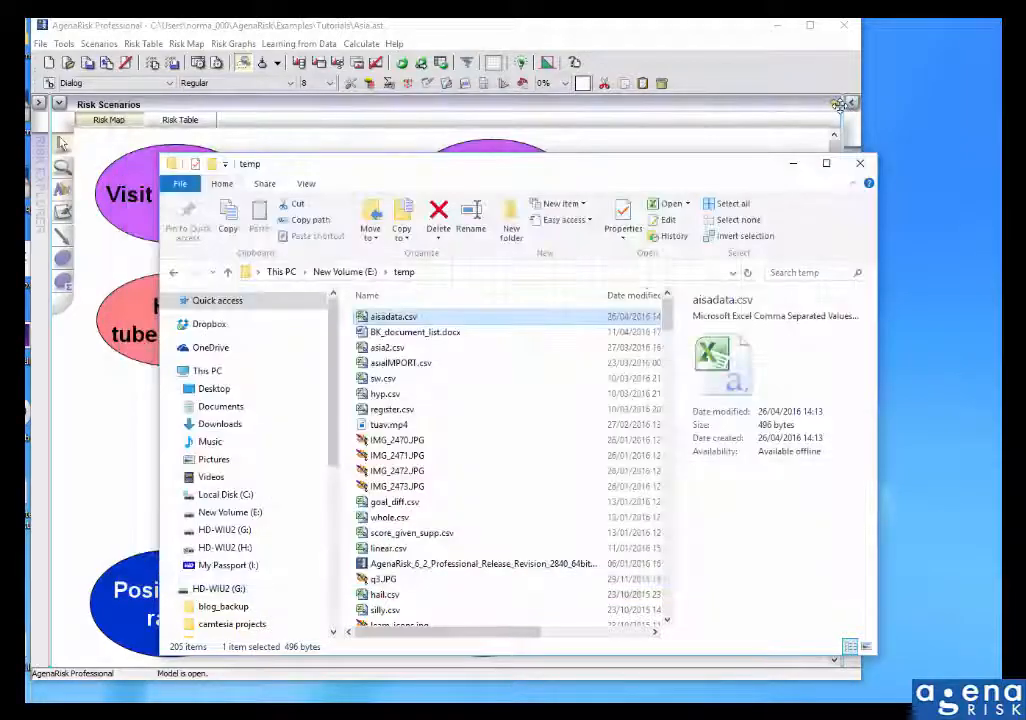
Load aisadata.csv into Table Learning and run it, hitting a variable D mismatch at row 17
left_click(859, 163)
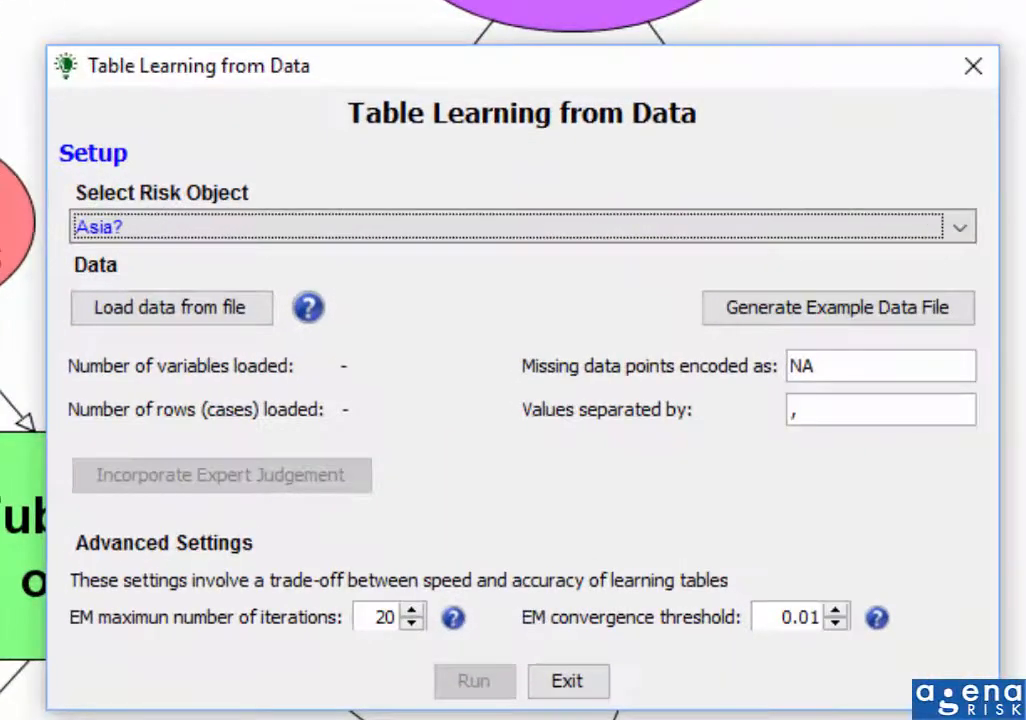
left_click(171, 307)
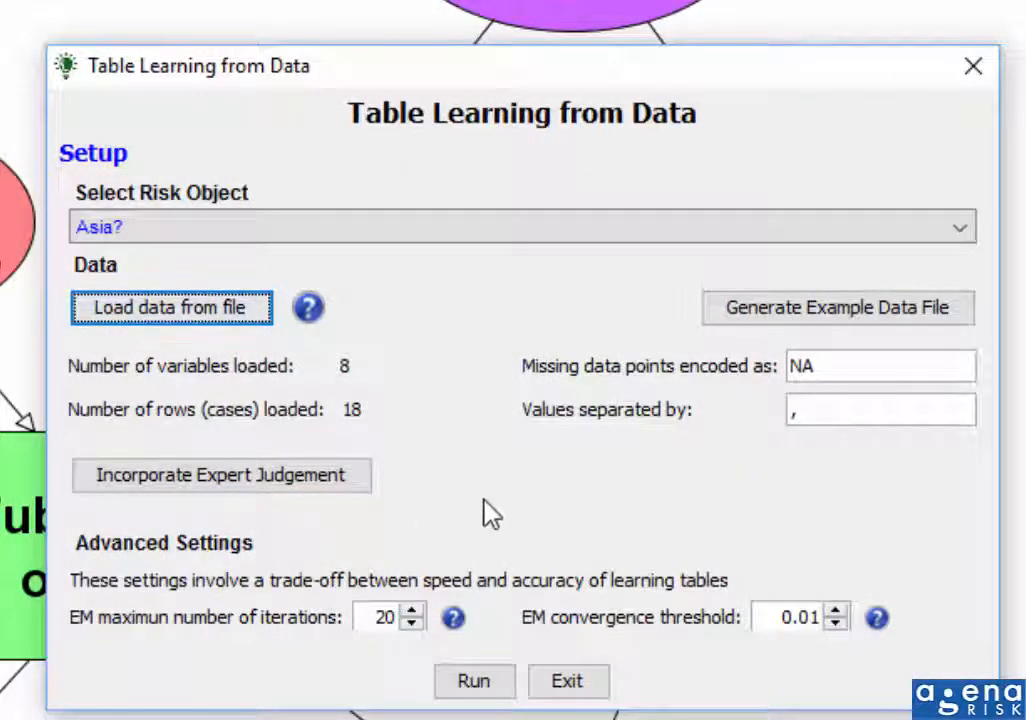
left_click(474, 681)
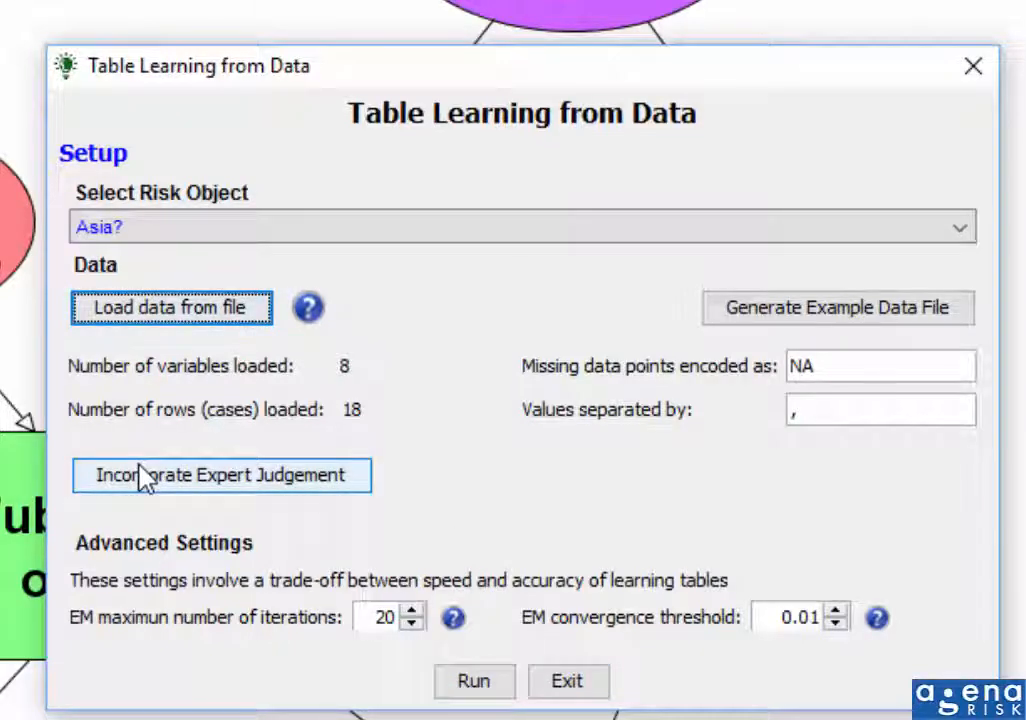
mouse_move(207, 470)
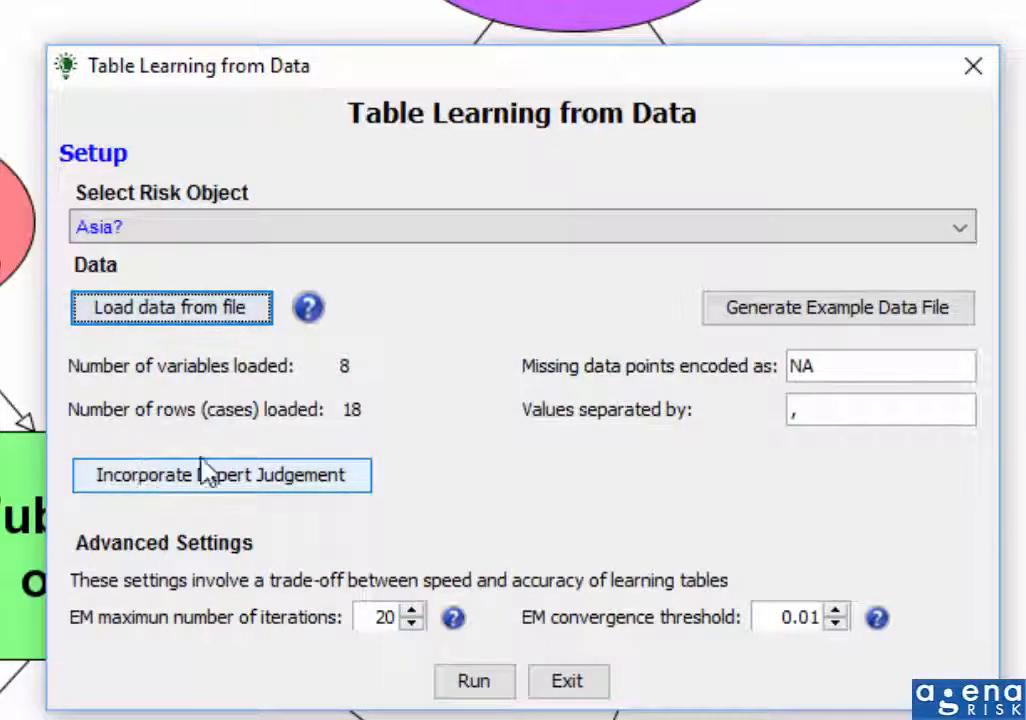
mouse_move(447, 460)
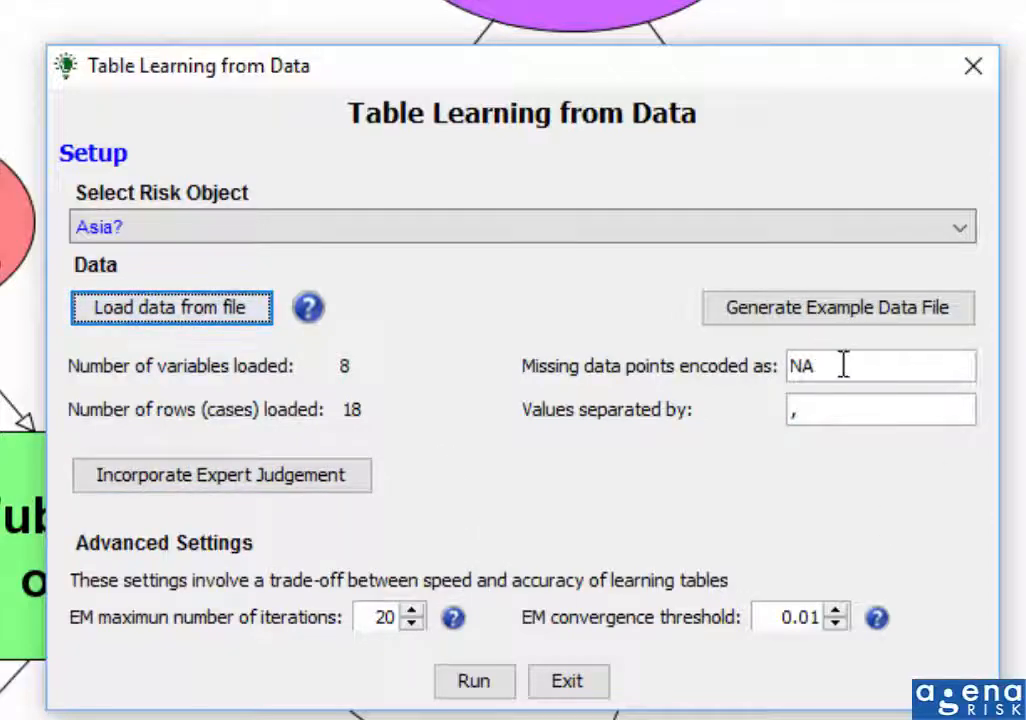
mouse_move(735, 400)
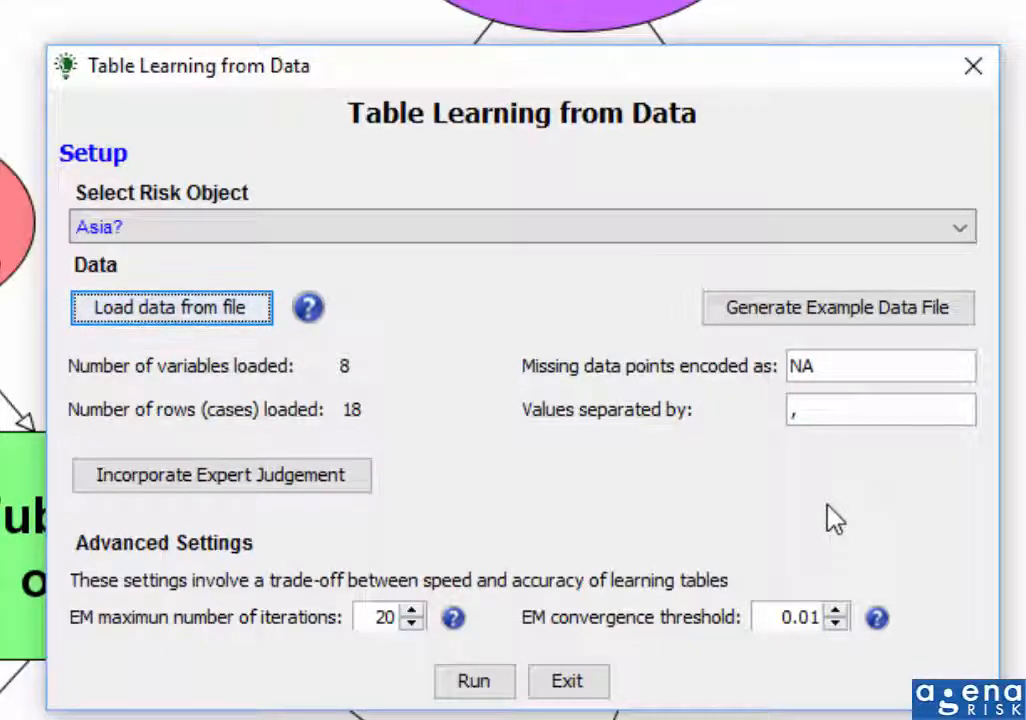
mouse_move(735, 522)
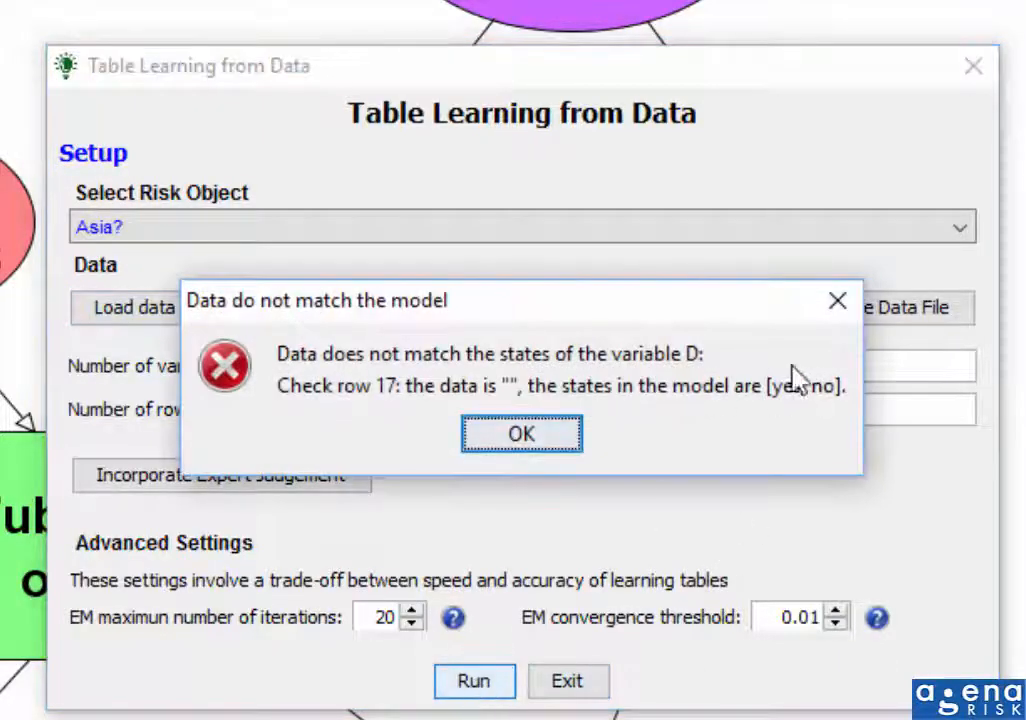
Clear the NA missing-data code, rerun the learning and acknowledge completion
left_click(520, 433)
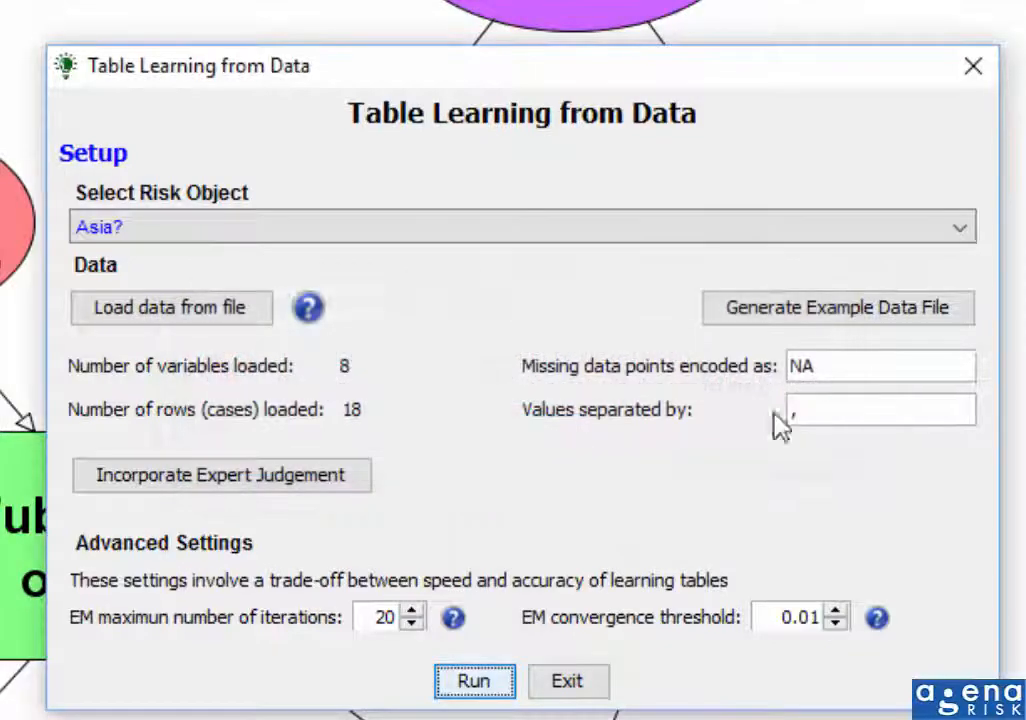
left_click(880, 365)
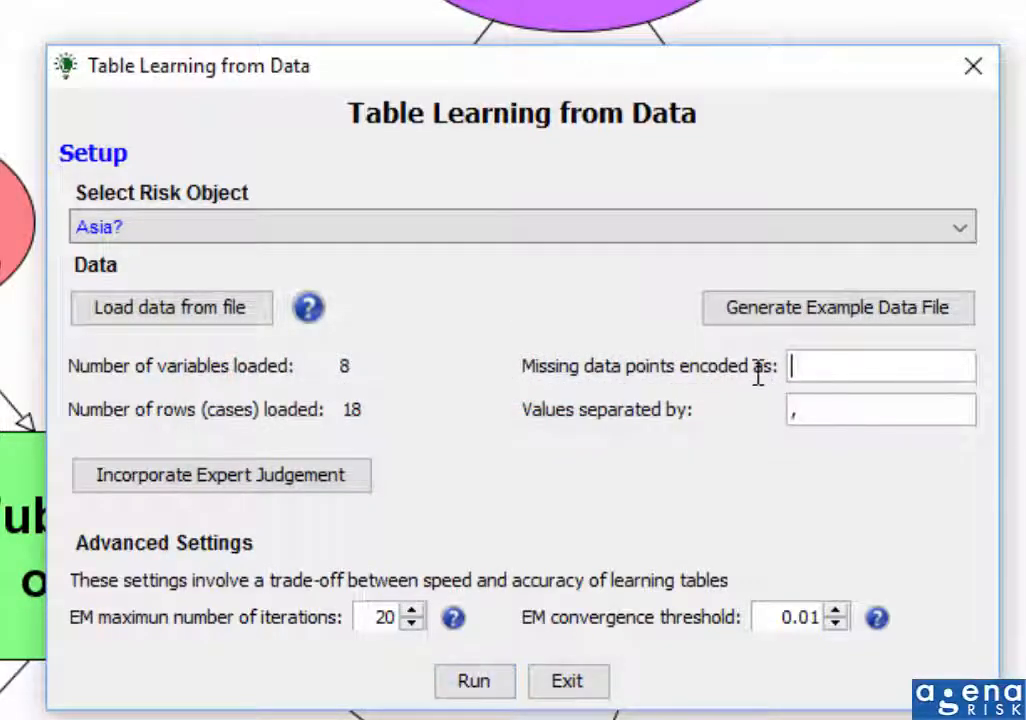
left_click(474, 681)
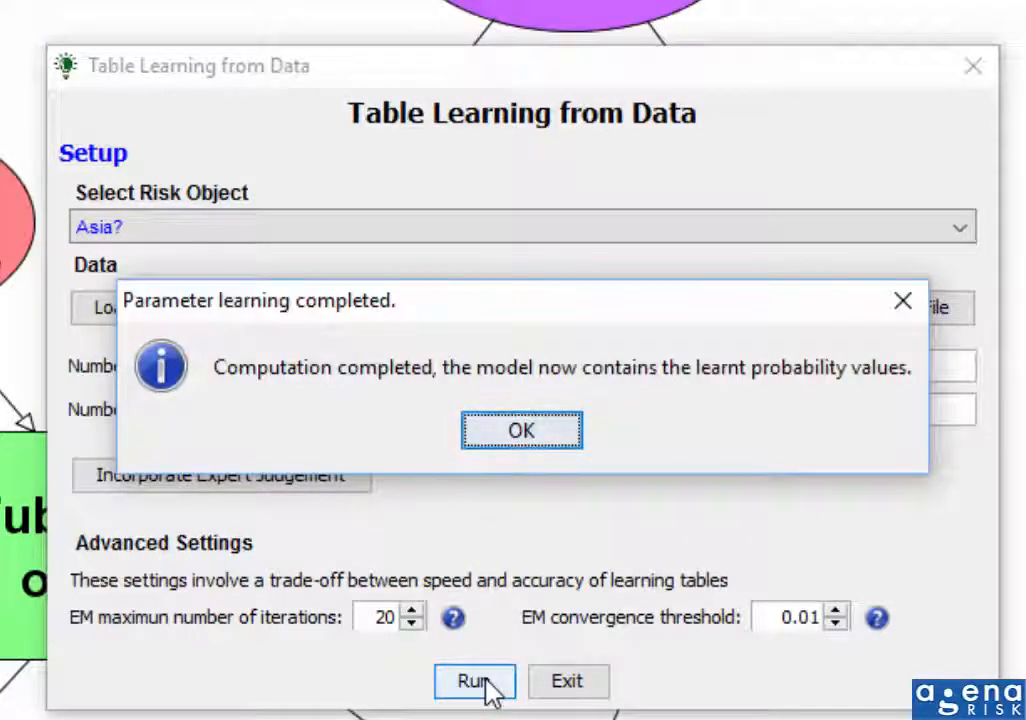
left_click(520, 429)
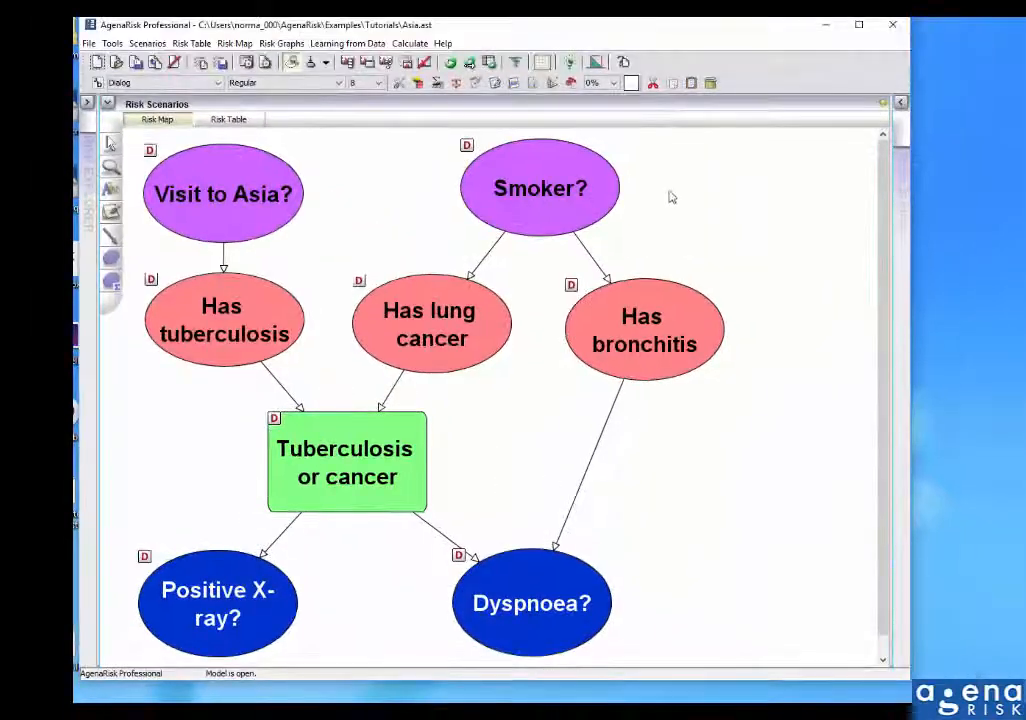
Reopen the Asia model through File > Open
left_click(540, 188)
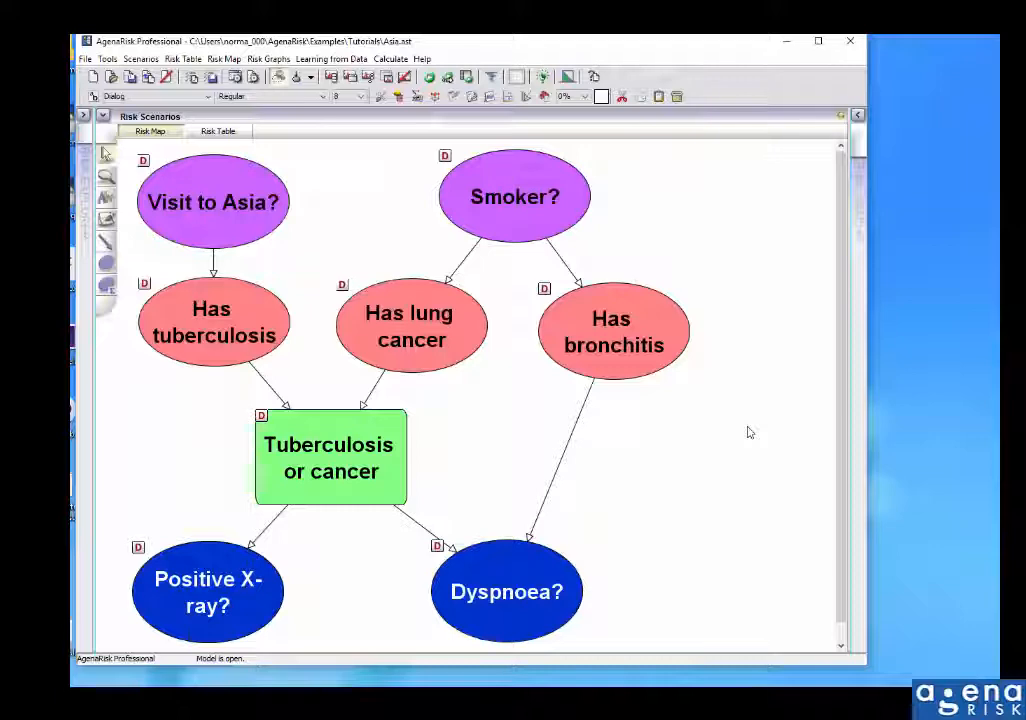
mouse_move(756, 431)
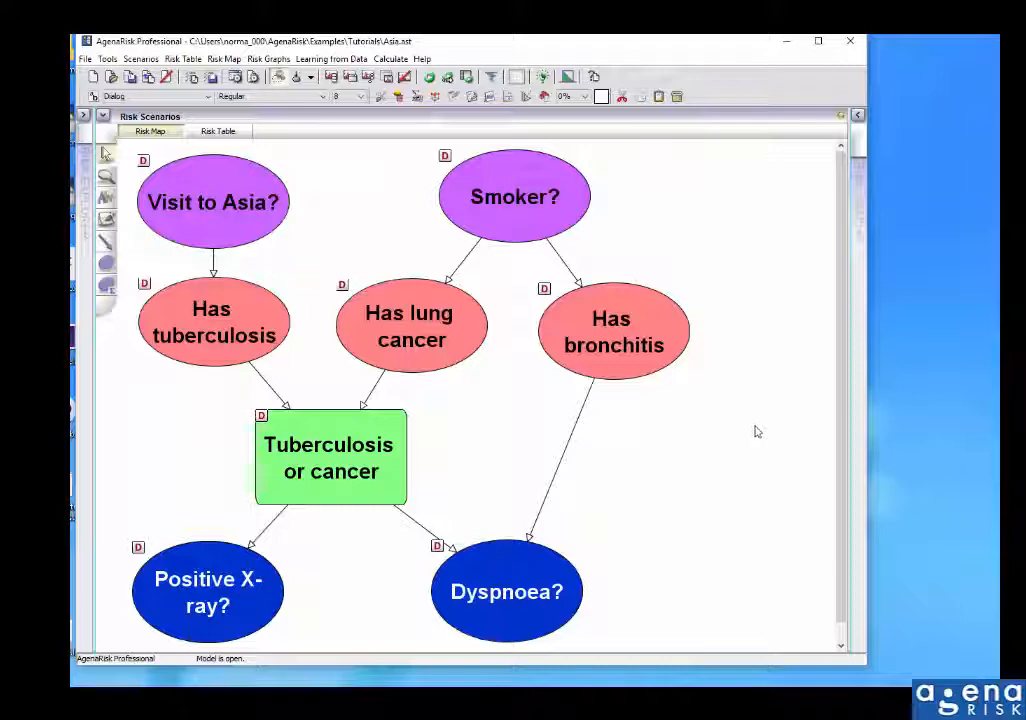
mouse_move(740, 470)
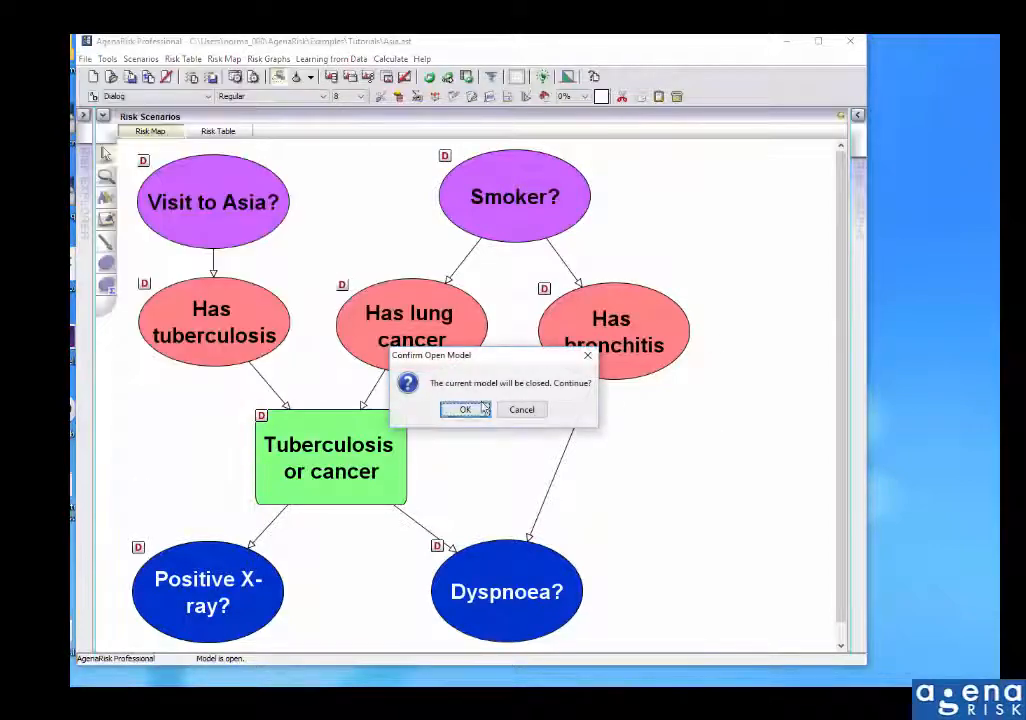
Confirm closing, reload aisadata.csv with a blank missing-data code, and open expert judgement settings
left_click(464, 409)
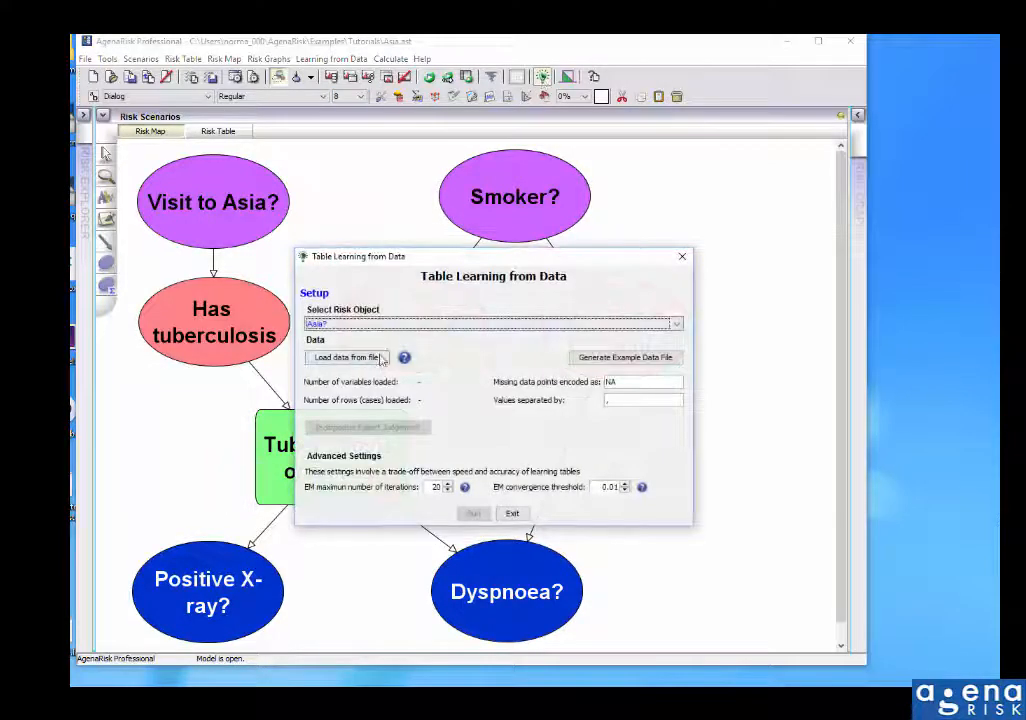
left_click(347, 357)
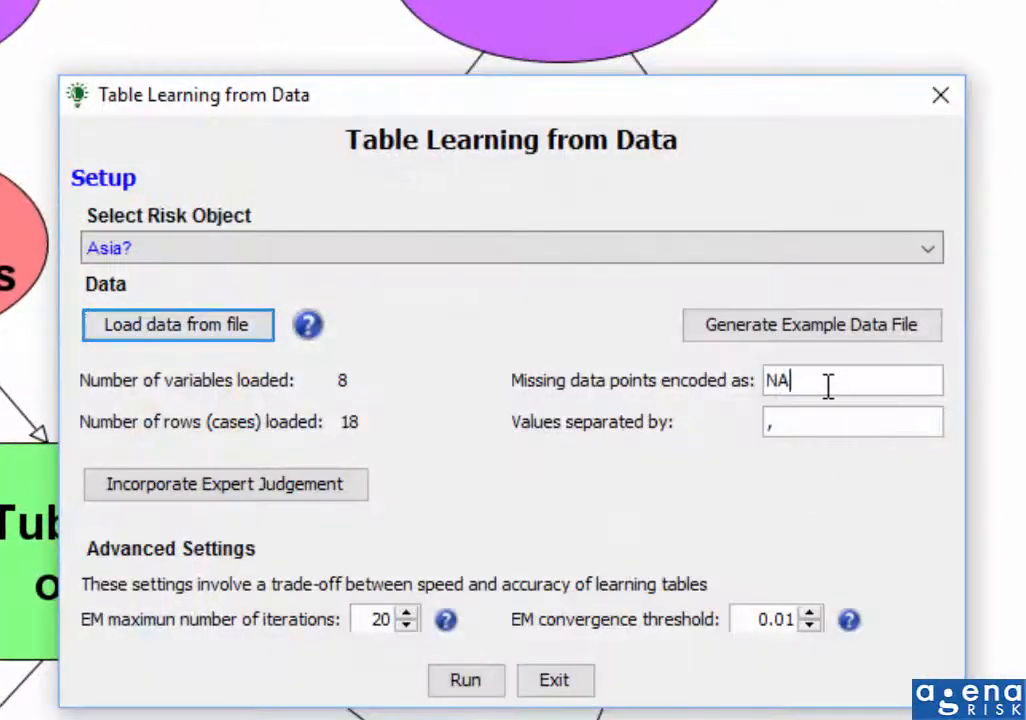
left_click(852, 380)
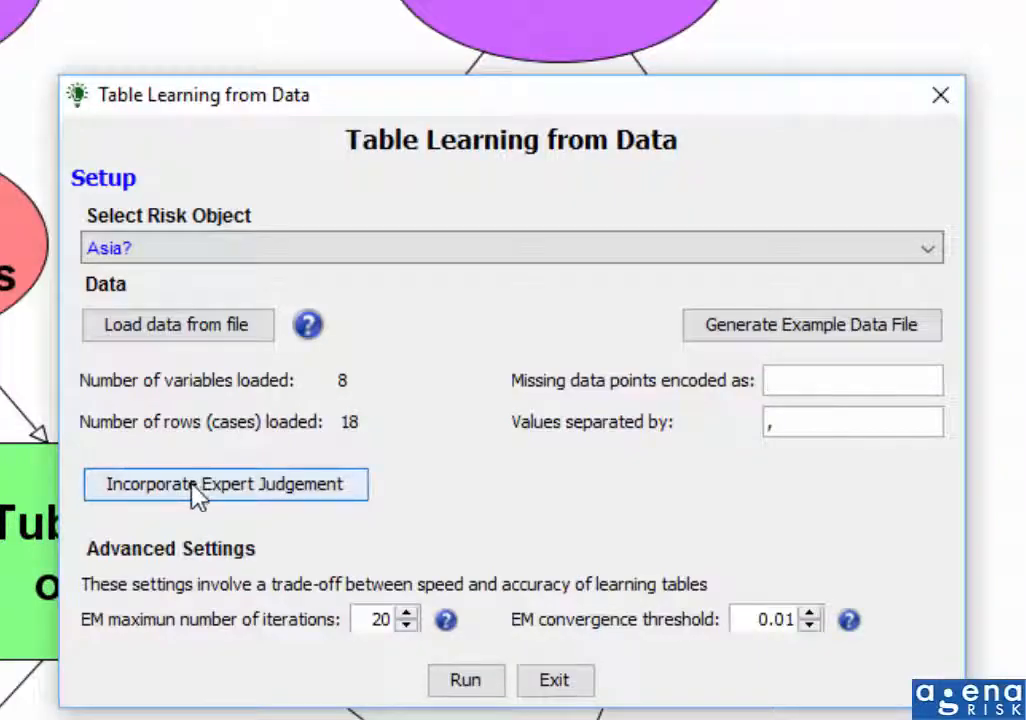
left_click(225, 484)
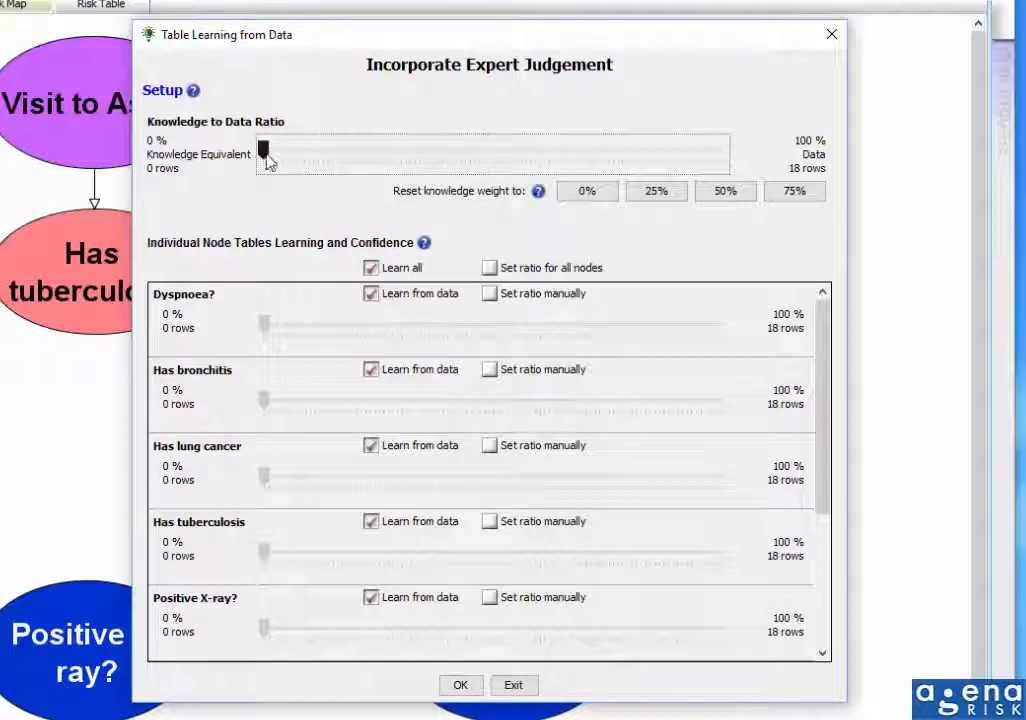
Step the knowledge weight through 25% and 50% to 75%, equivalent to 54 rows
left_click(656, 191)
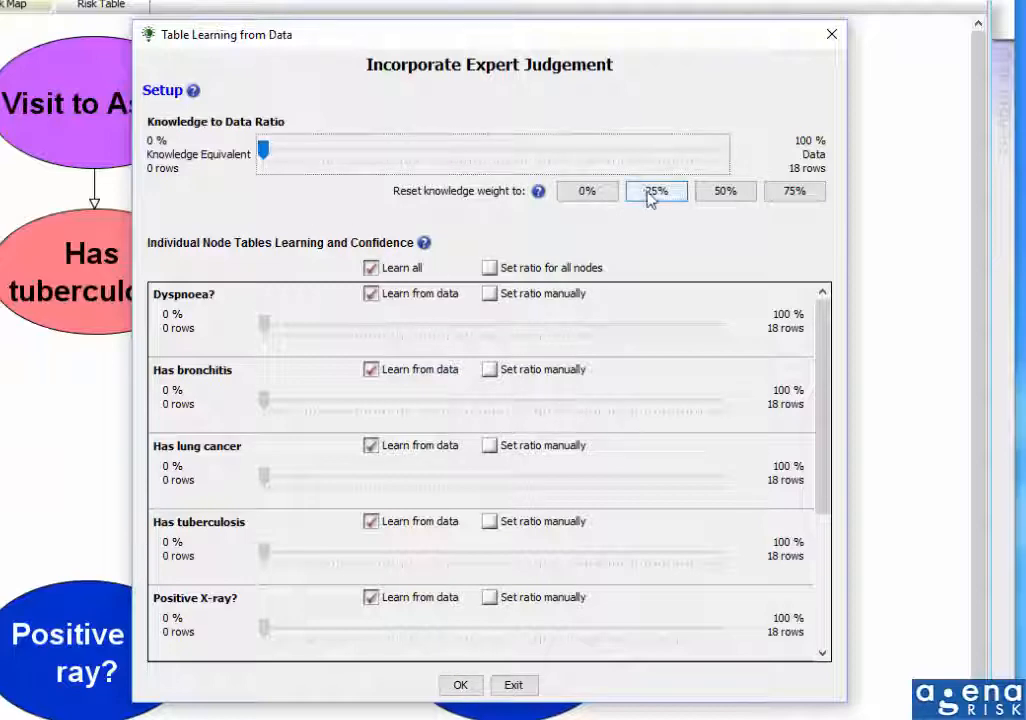
left_click(656, 190)
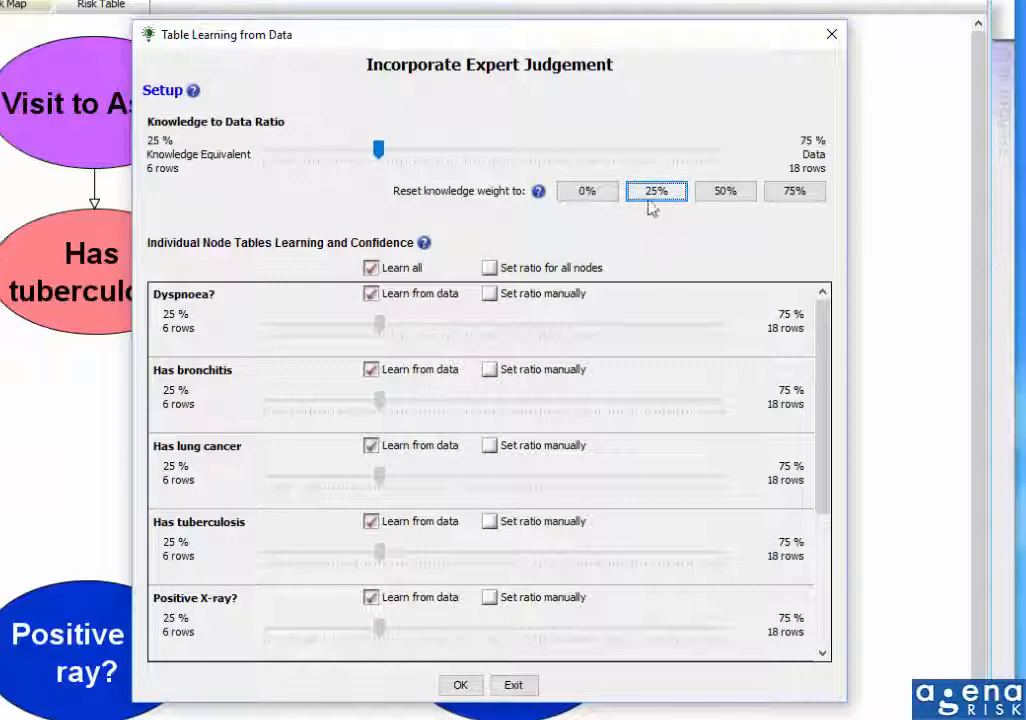
left_click(656, 191)
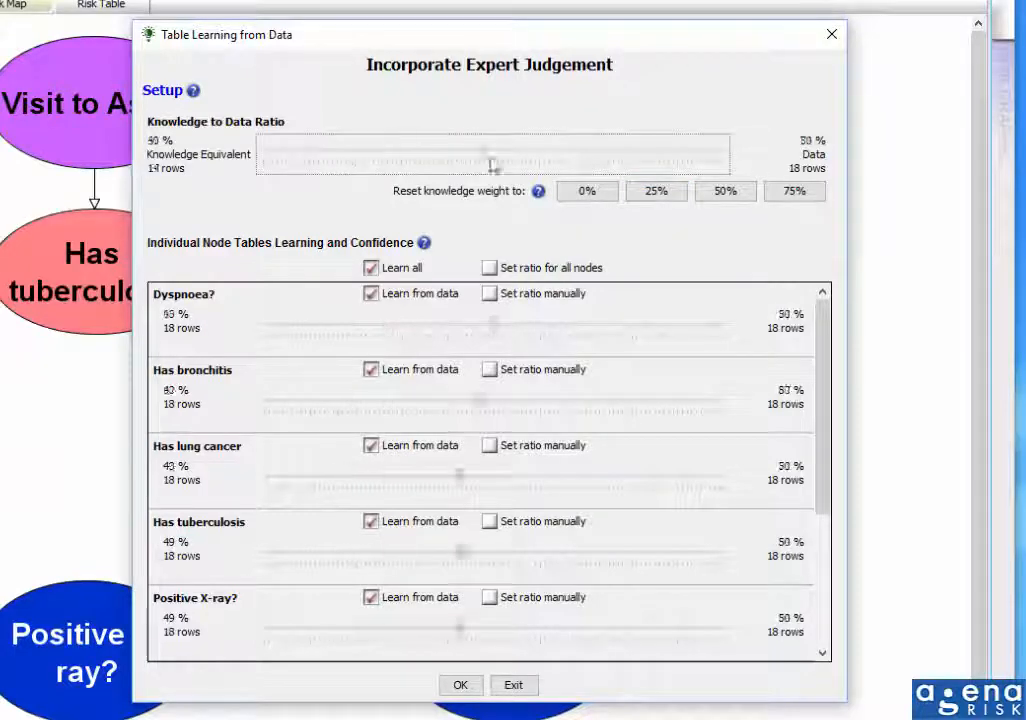
left_click(794, 190)
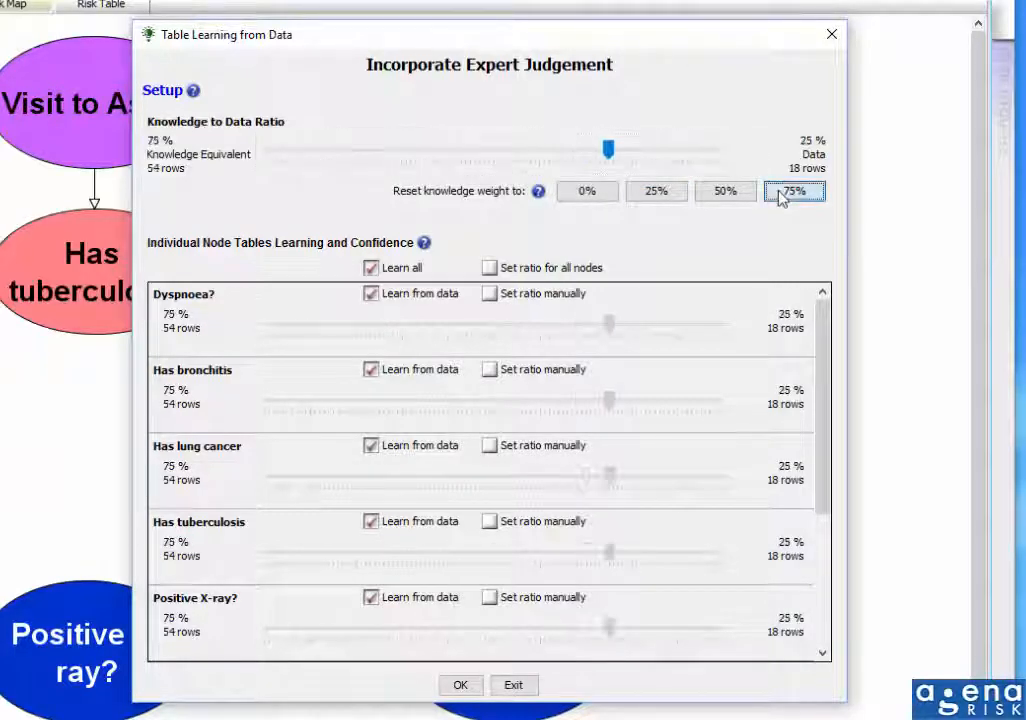
left_click(793, 191)
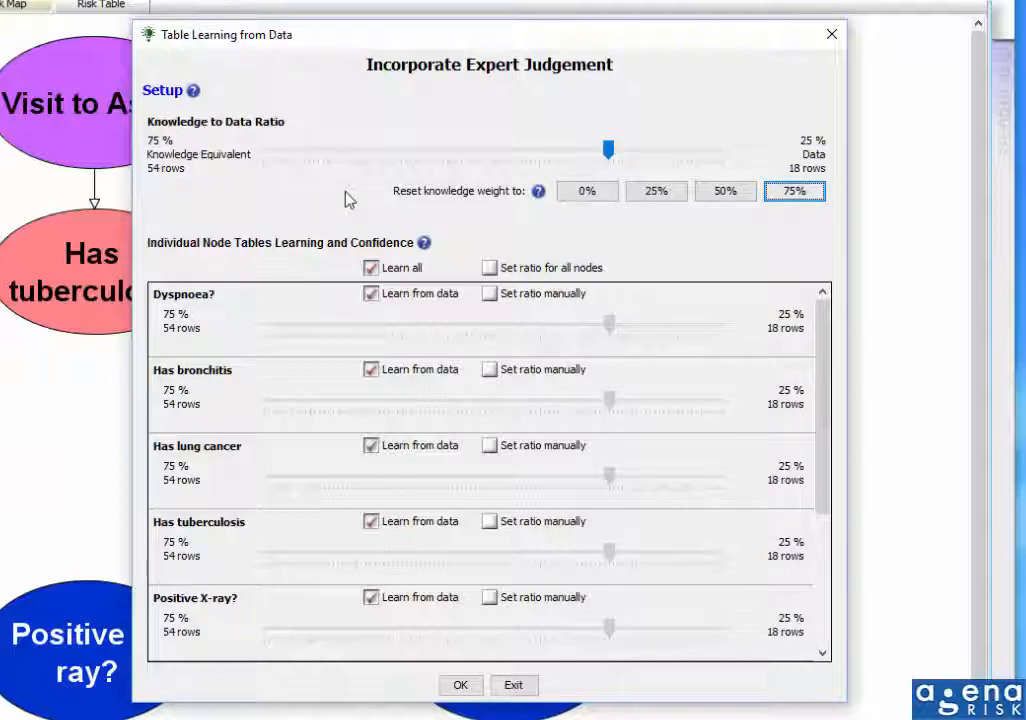
mouse_move(830, 180)
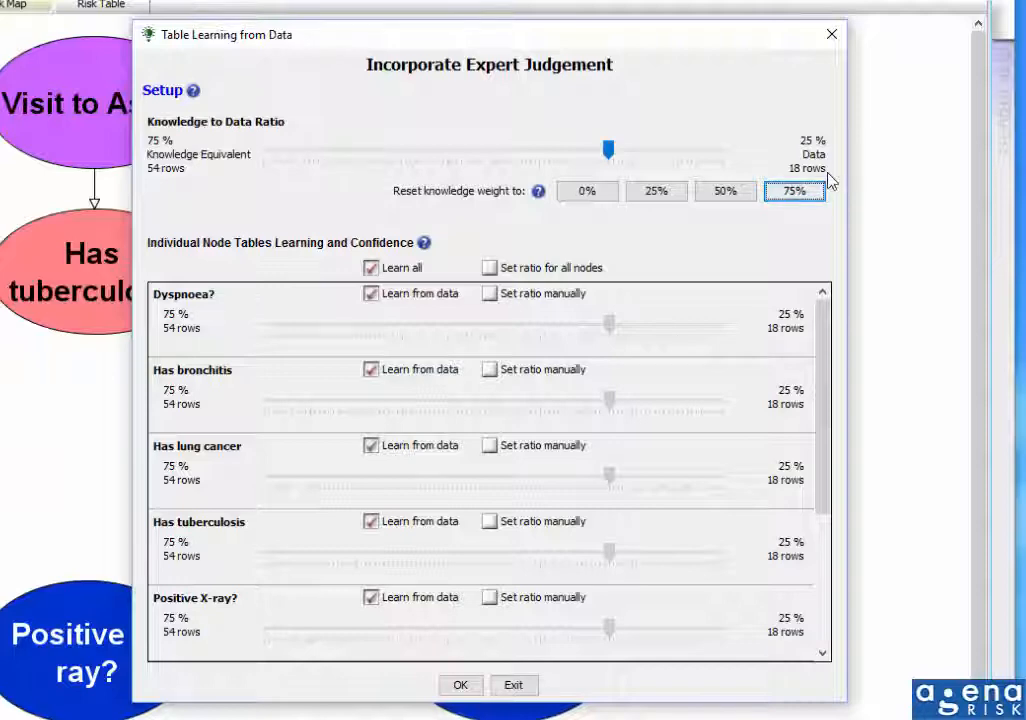
mouse_move(390, 207)
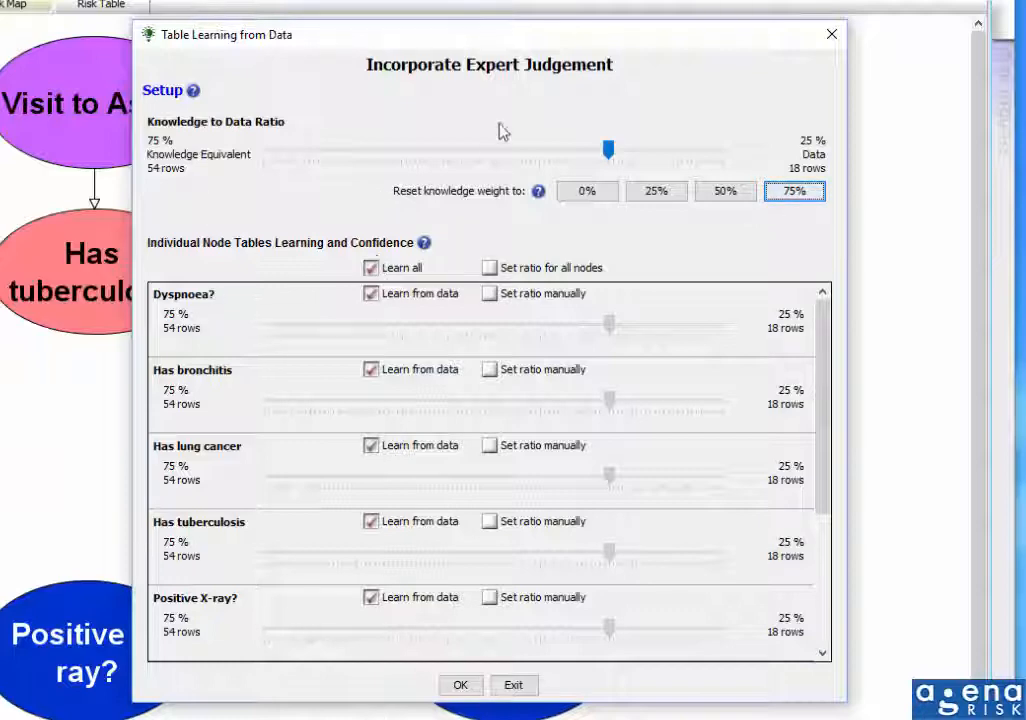
mouse_move(463, 283)
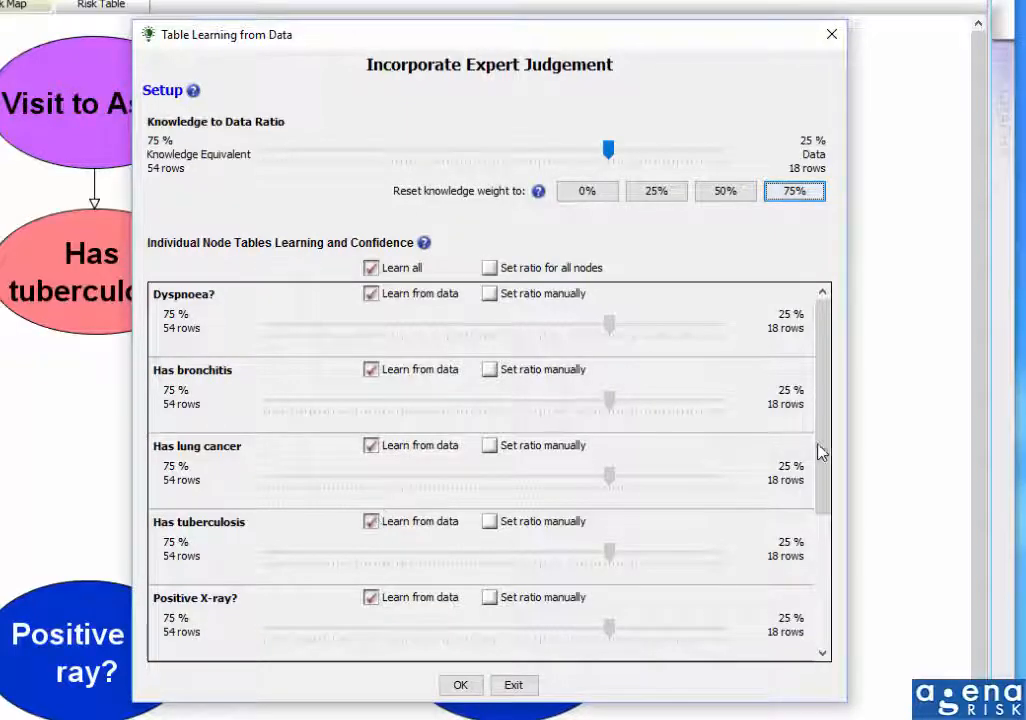
Give Tuberculosis or cancer a manual ratio and untick its Learn from data
scroll("down", 3)
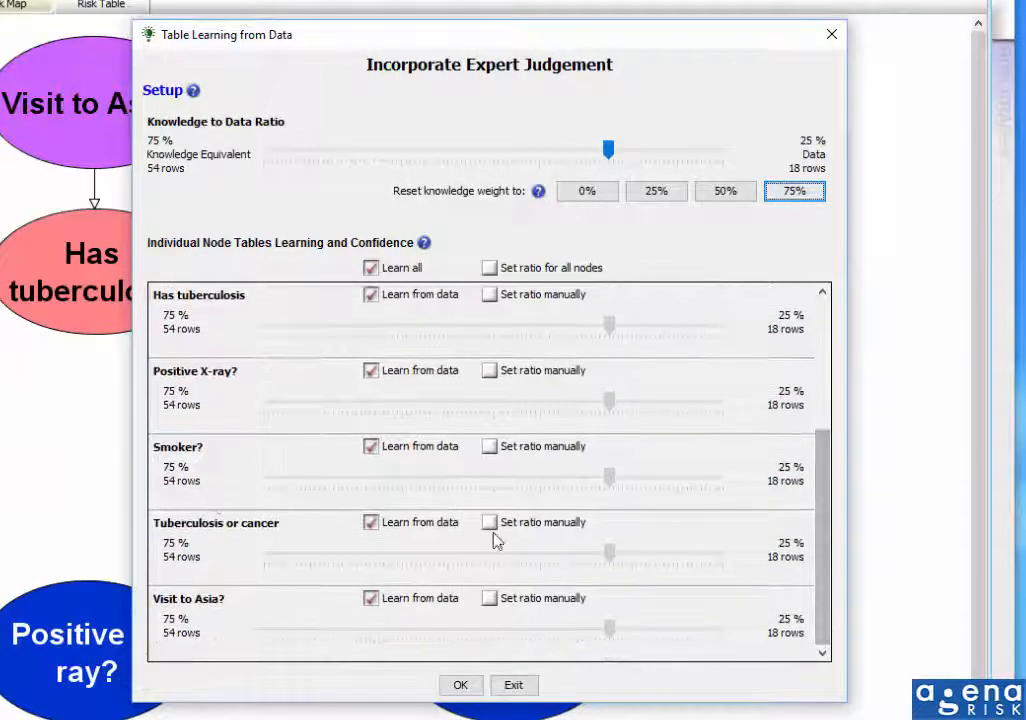
left_click(489, 521)
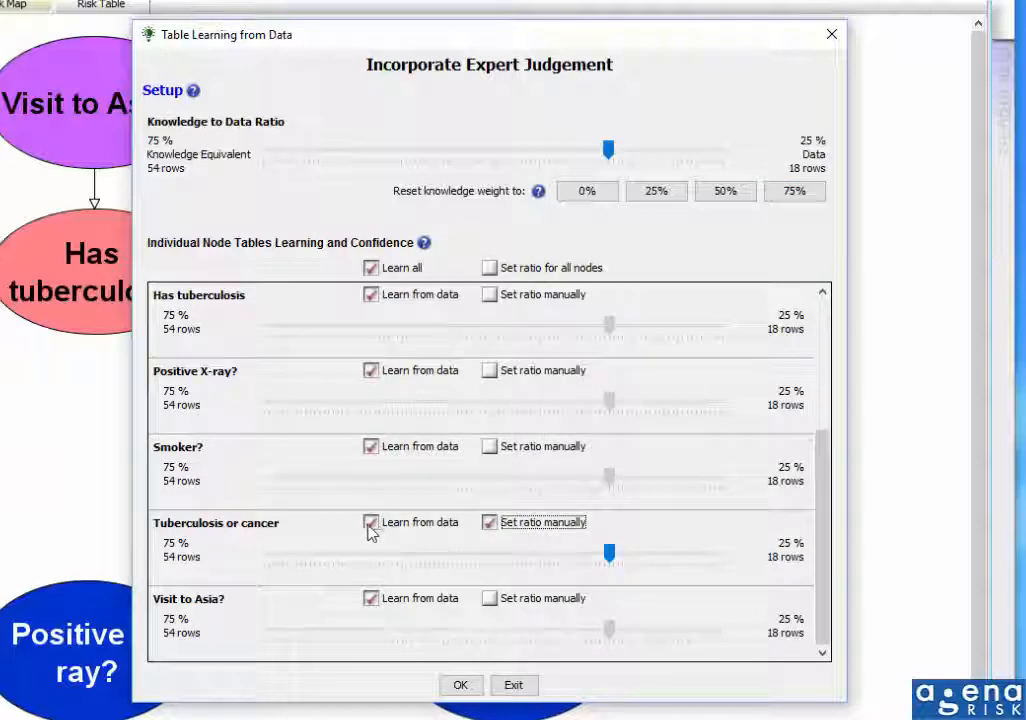
left_click(489, 522)
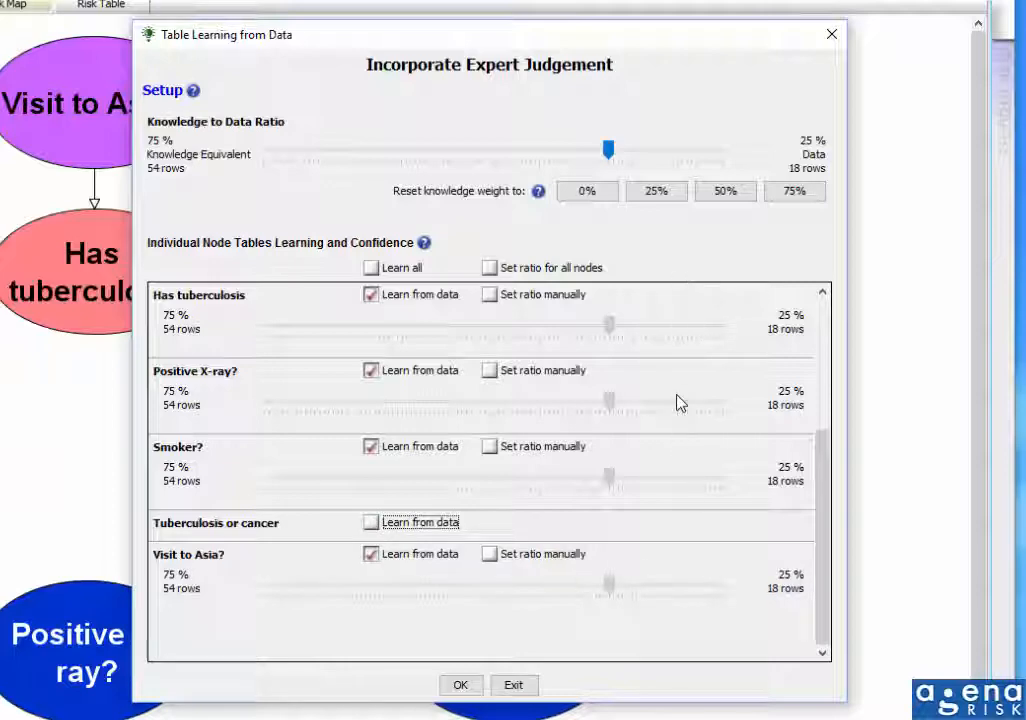
mouse_move(272, 193)
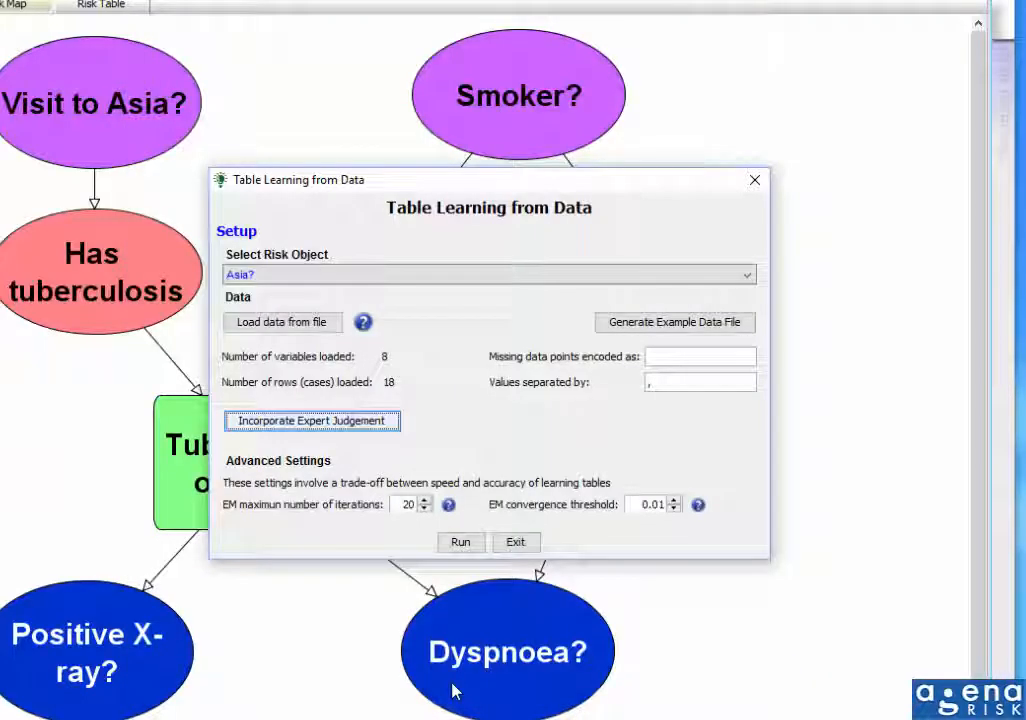
Run learning with the 75% expert weighting and dismiss the completion message
left_click(460, 541)
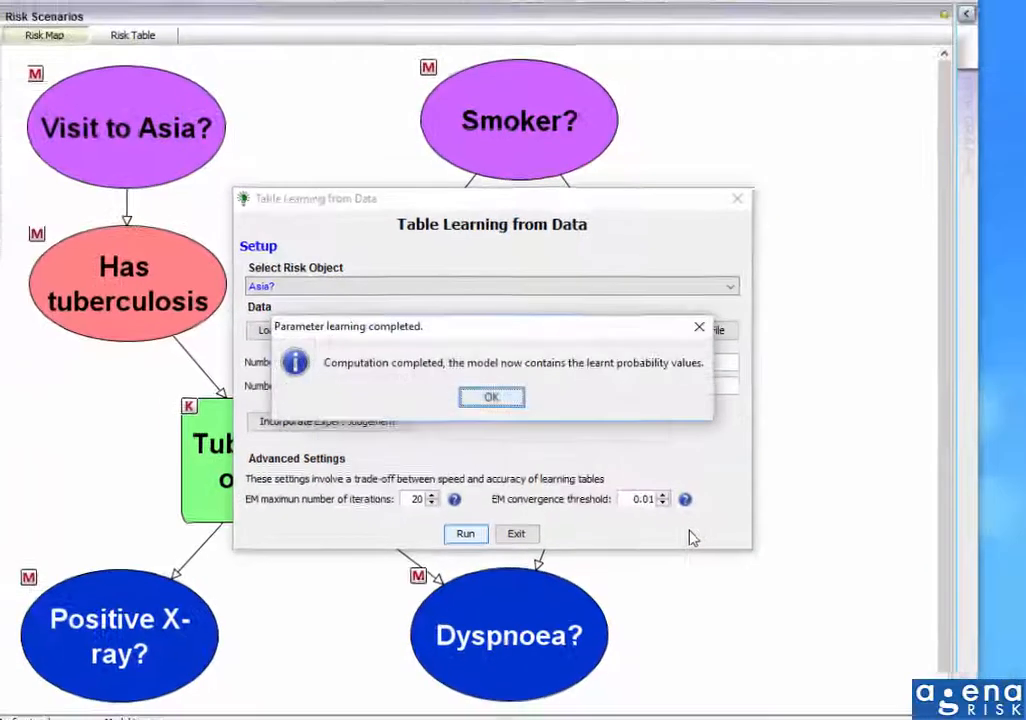
left_click(491, 396)
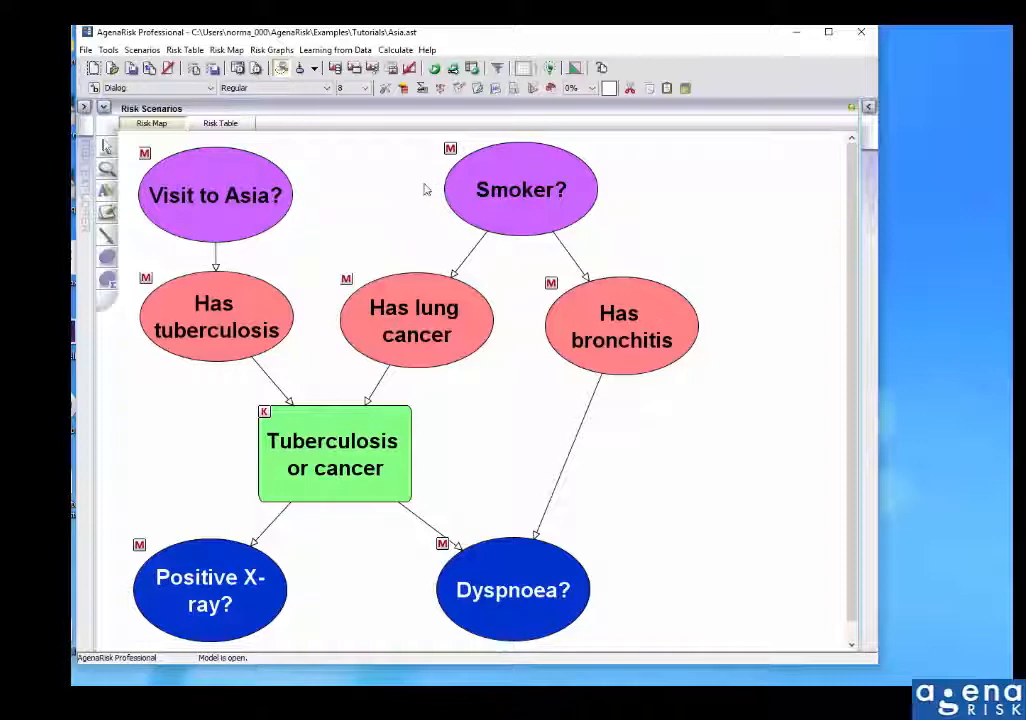
mouse_move(432, 165)
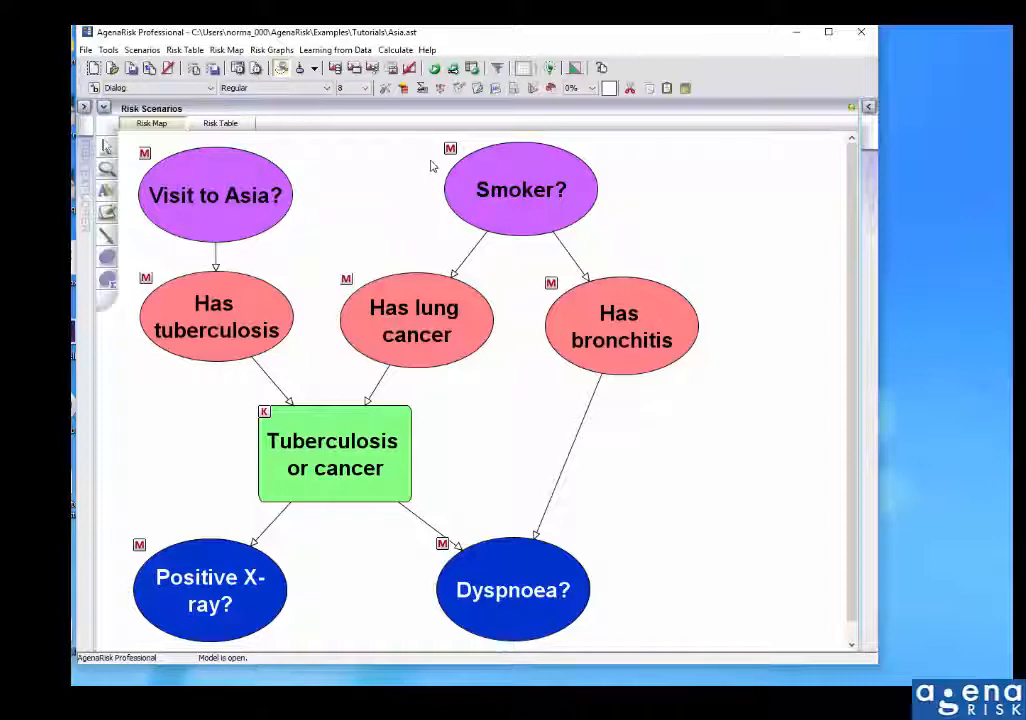
mouse_move(392, 180)
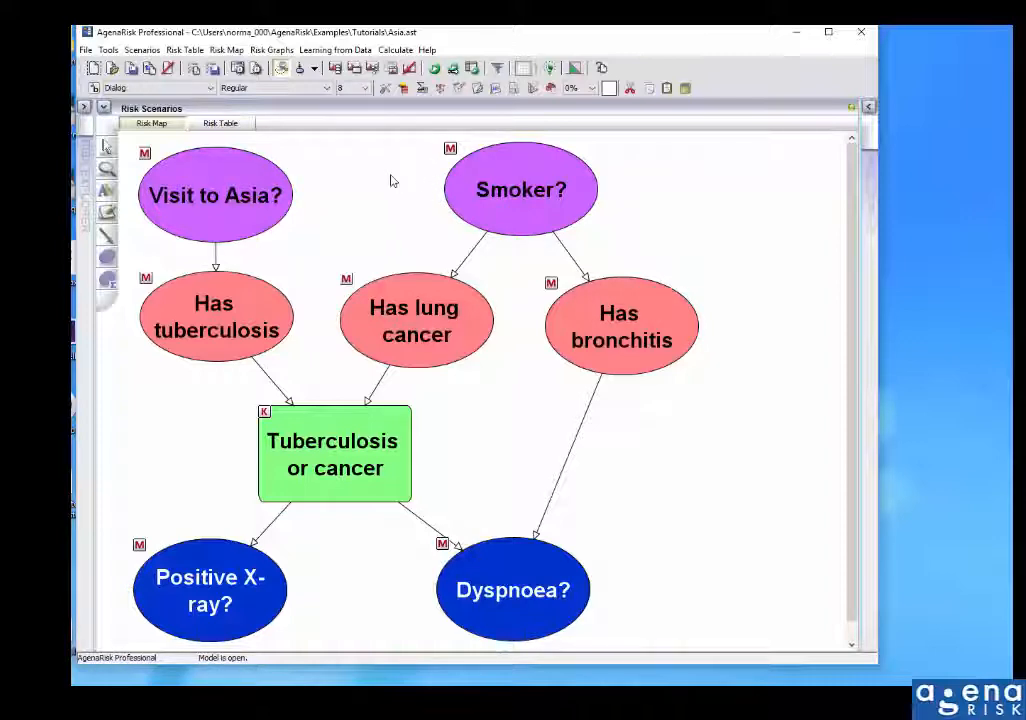
double_click(521, 189)
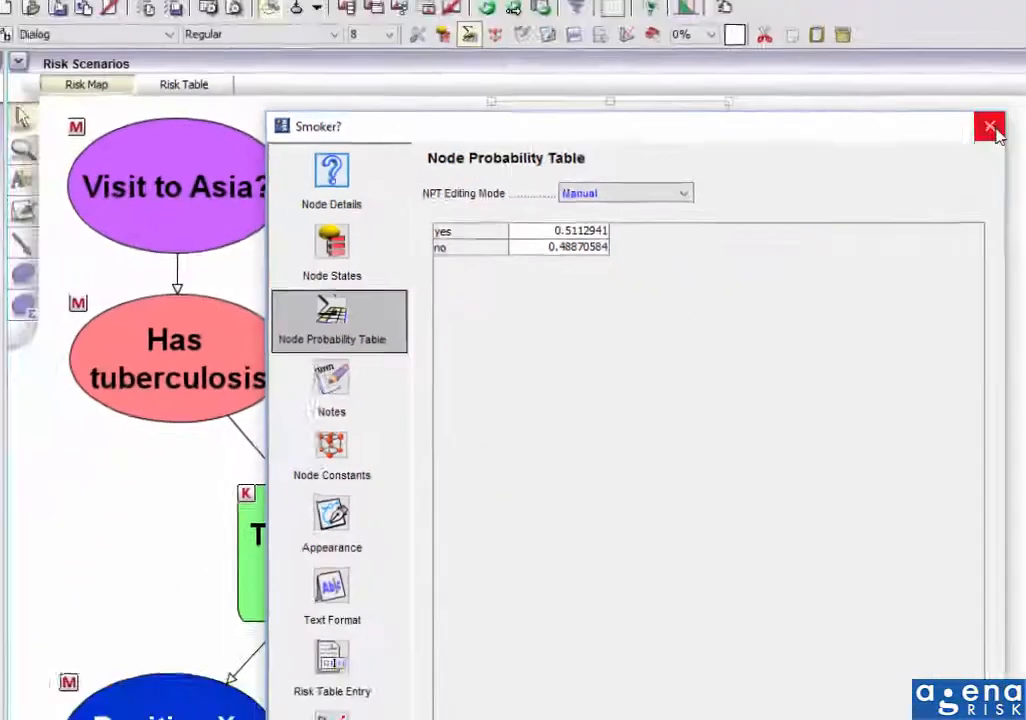
left_click(990, 127)
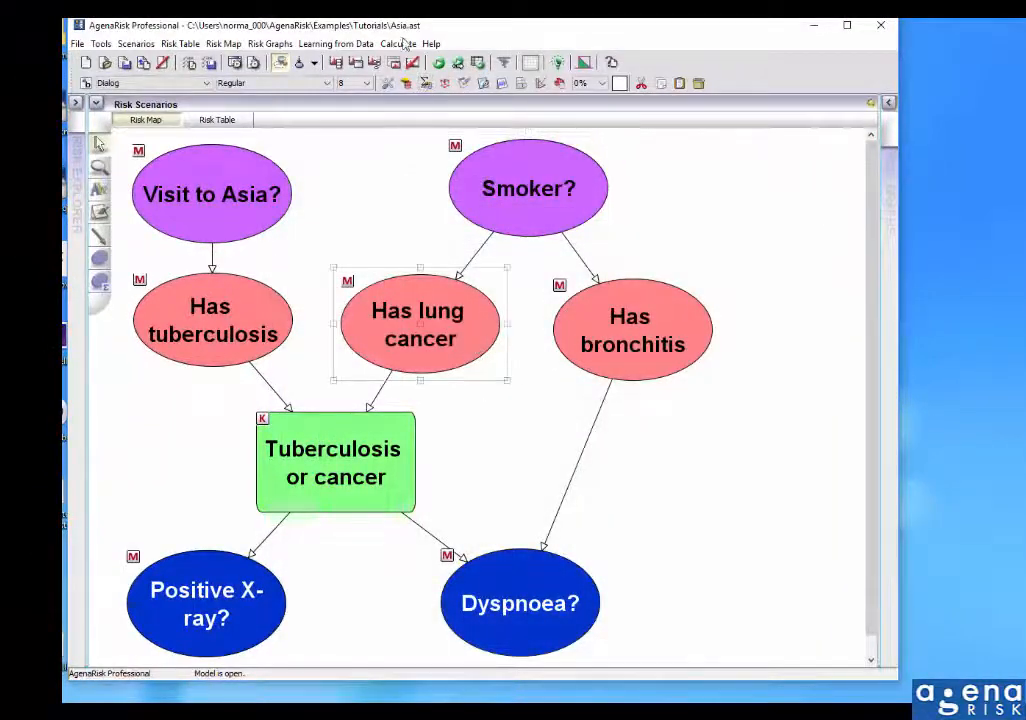
double_click(418, 324)
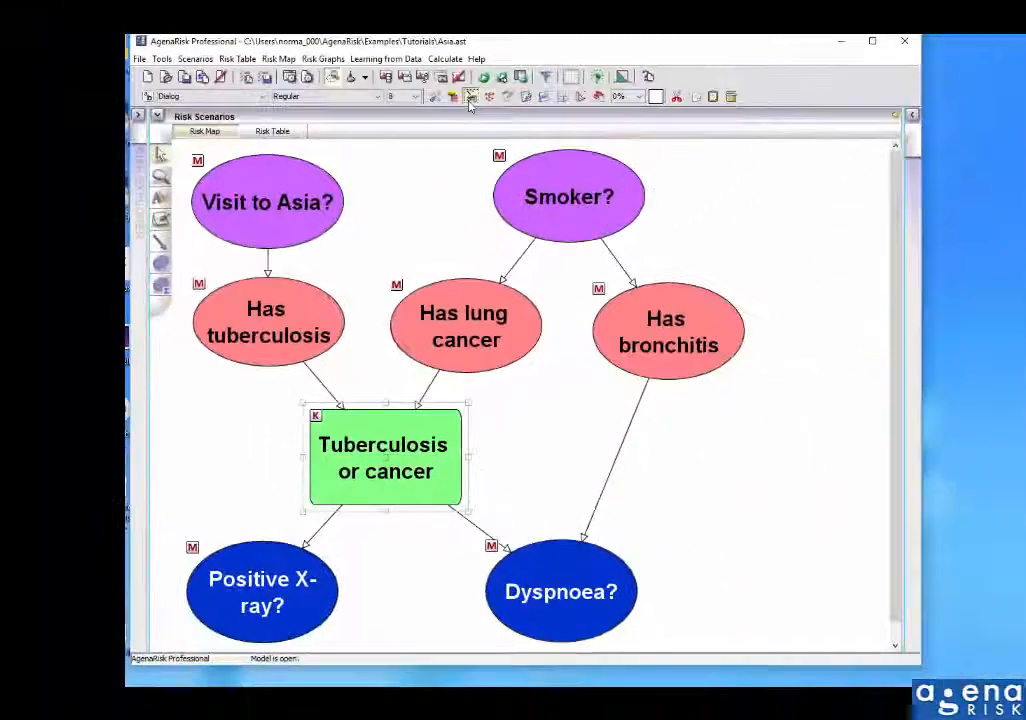
double_click(385, 455)
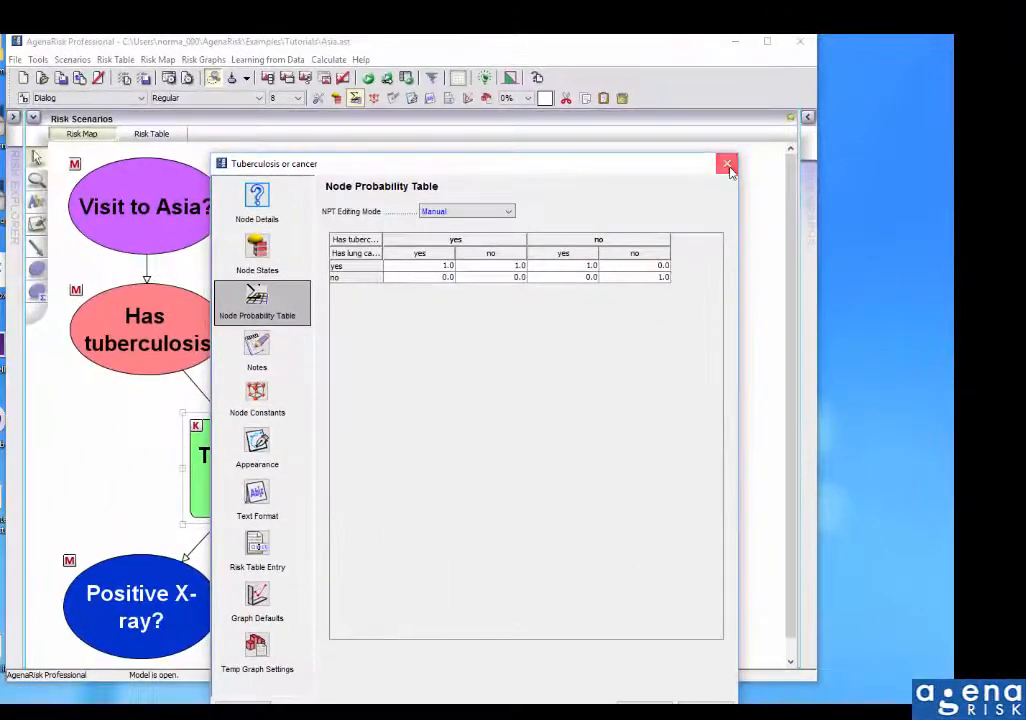
left_click(727, 163)
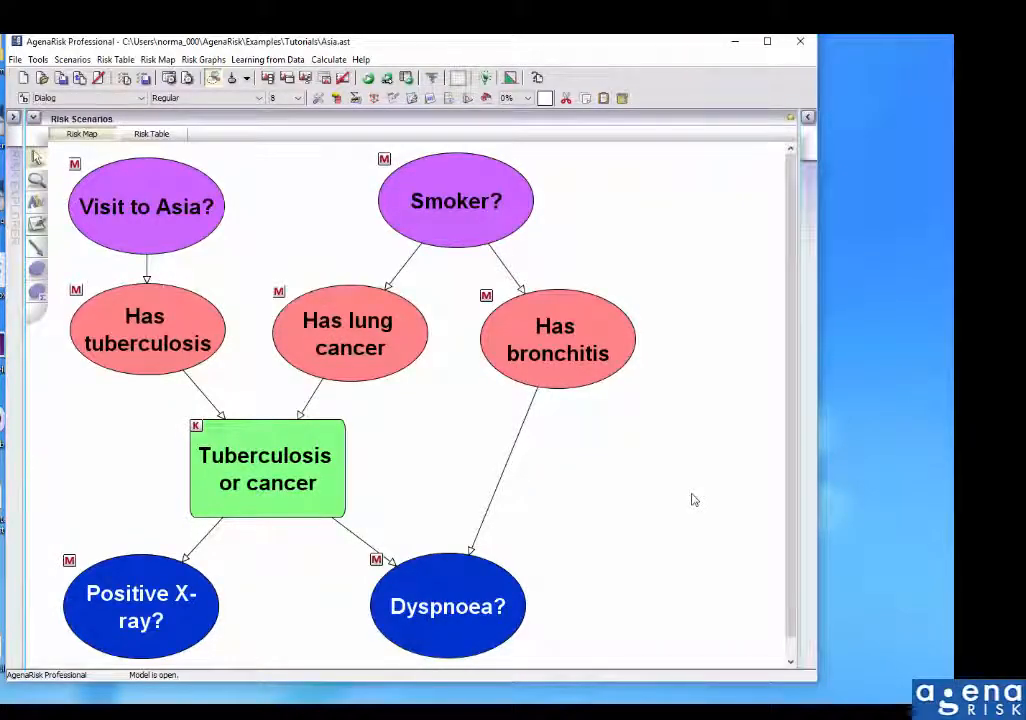
Generate an example data file from the Asia model and save it as newasia
left_click(267, 59)
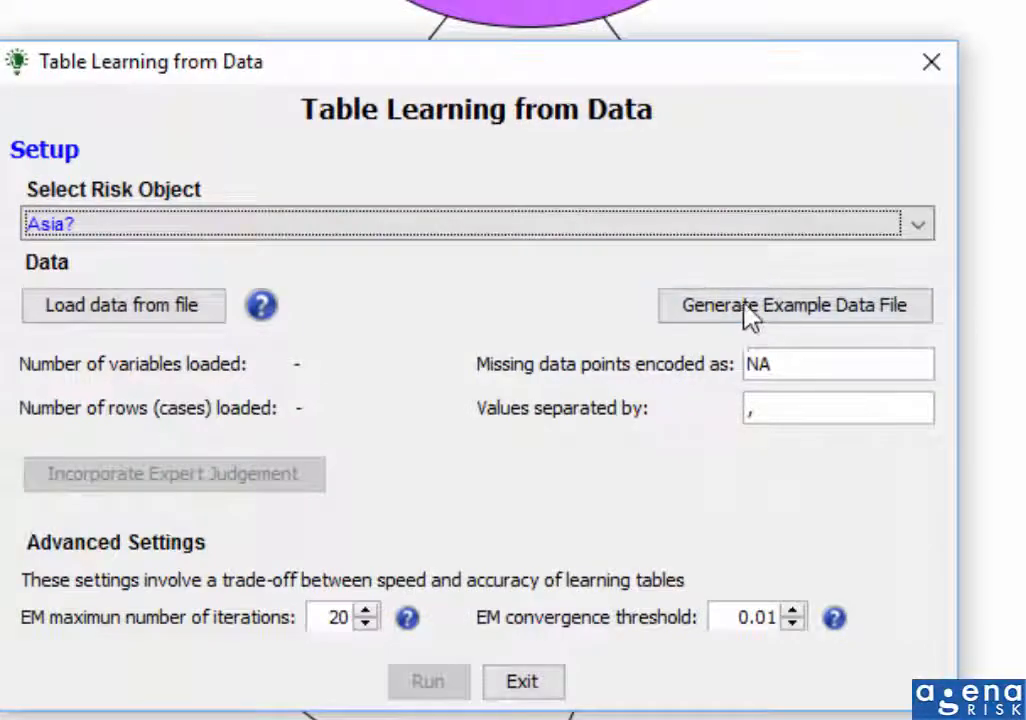
left_click(795, 306)
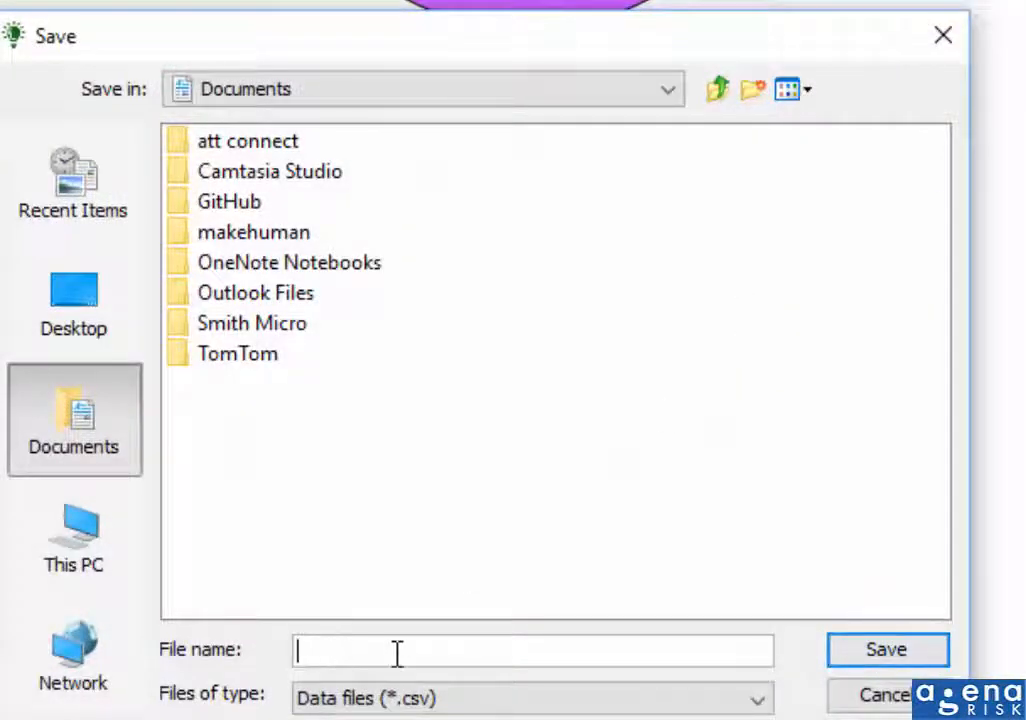
type("newasia")
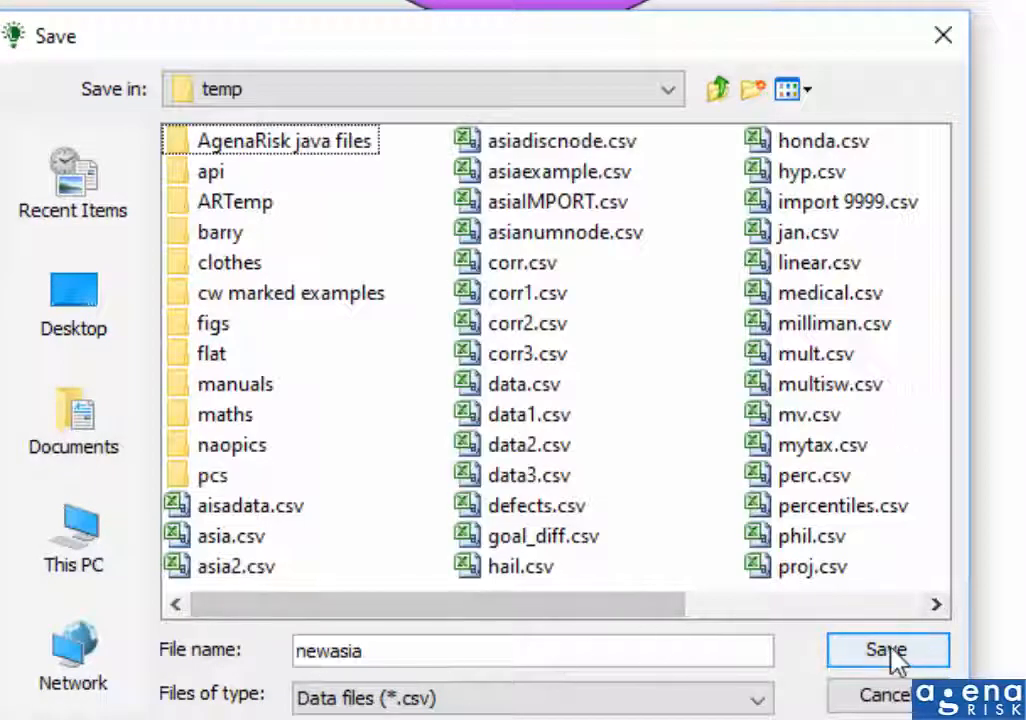
left_click(886, 649)
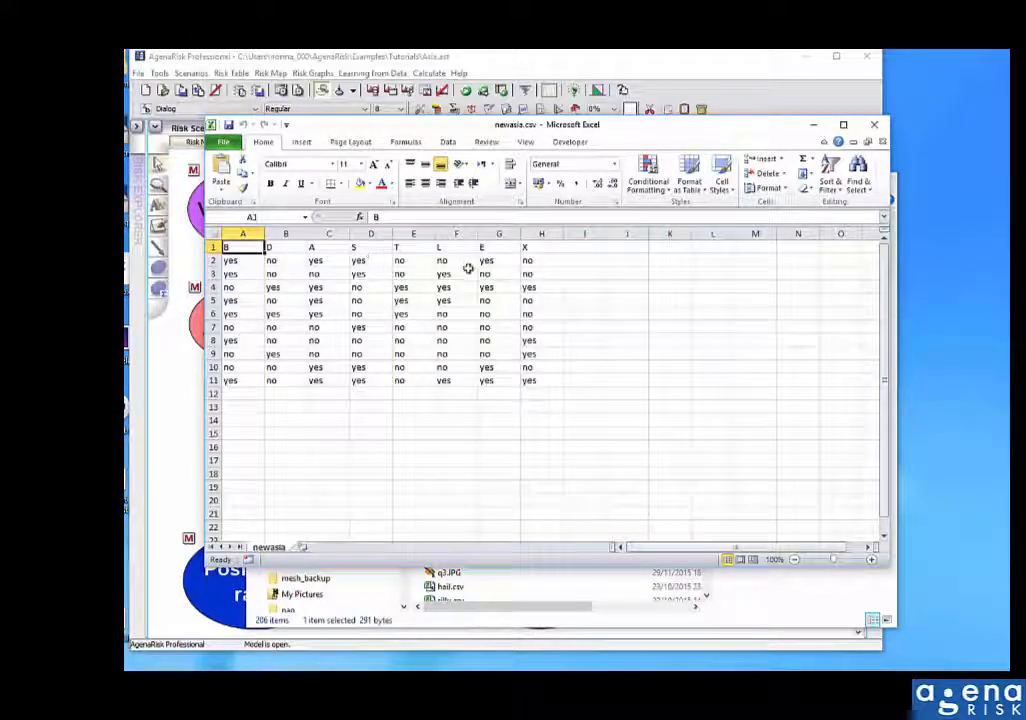
mouse_move(502, 515)
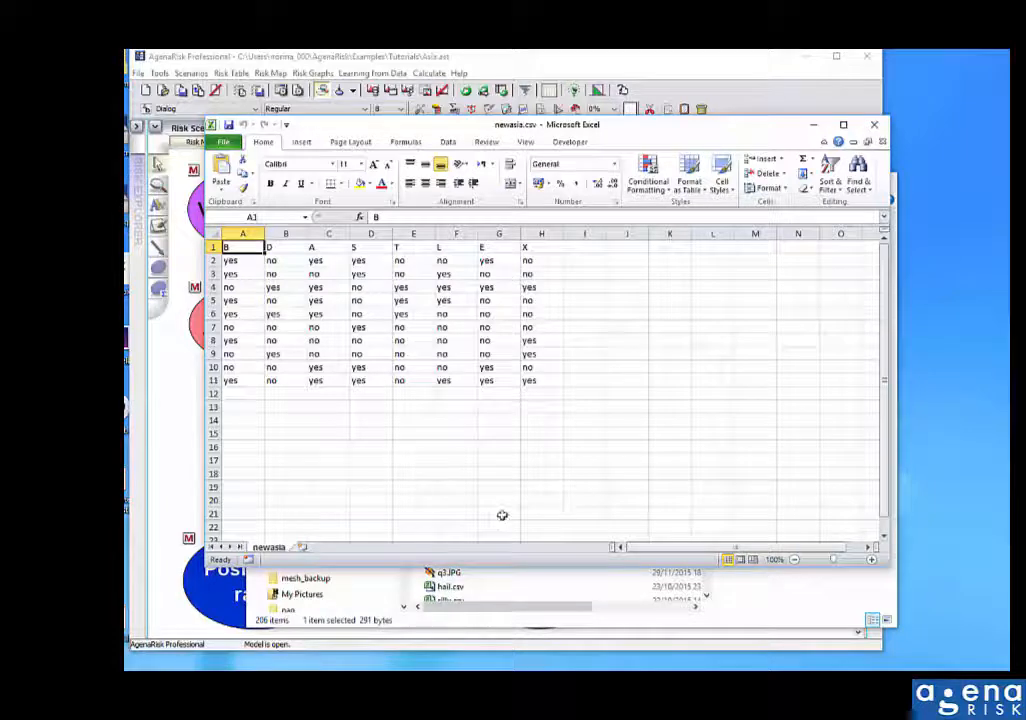